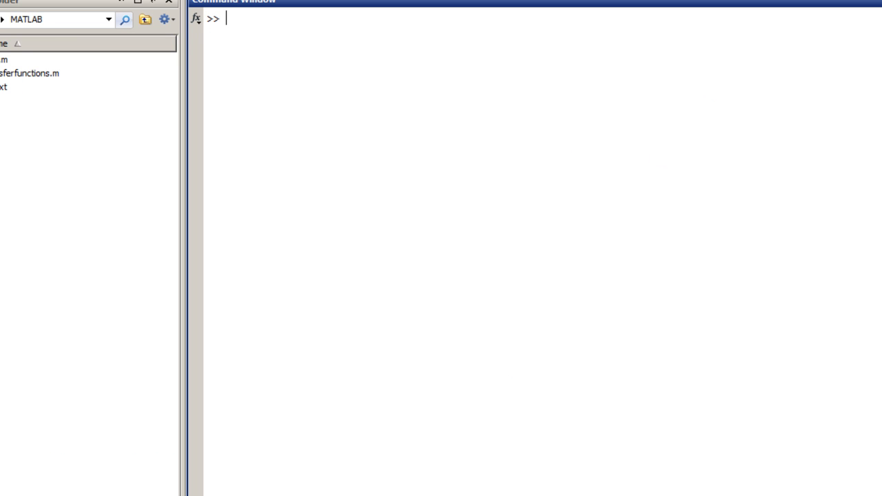
# Create a new blank script via File > New > Script and position the editor window.
pyautogui.click(11, 22)
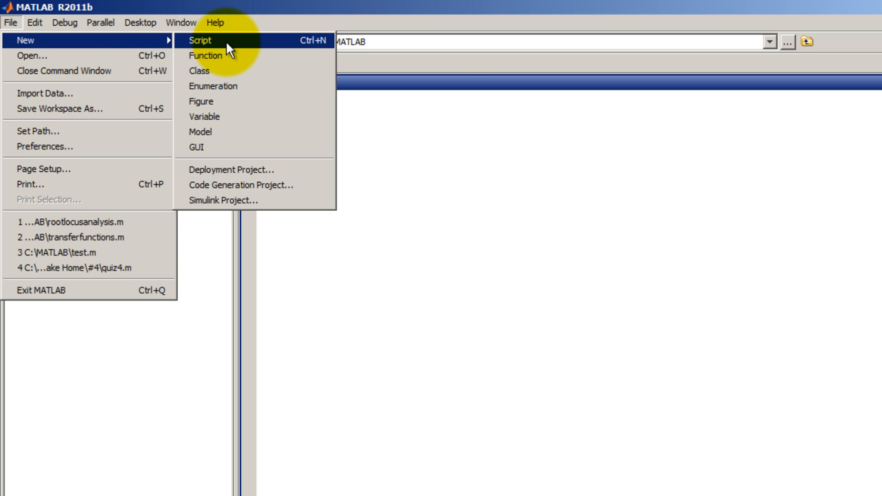
pyautogui.click(199, 40)
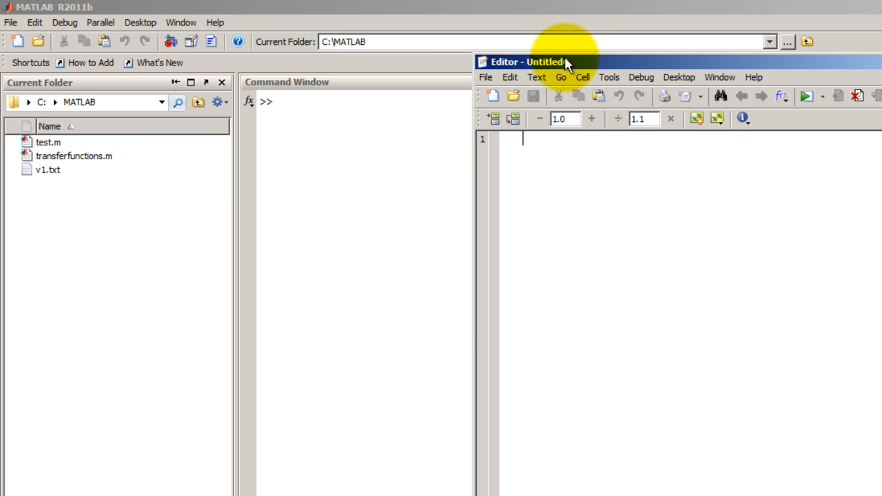
pyautogui.moveTo(565, 61); pyautogui.dragTo(333, 116)
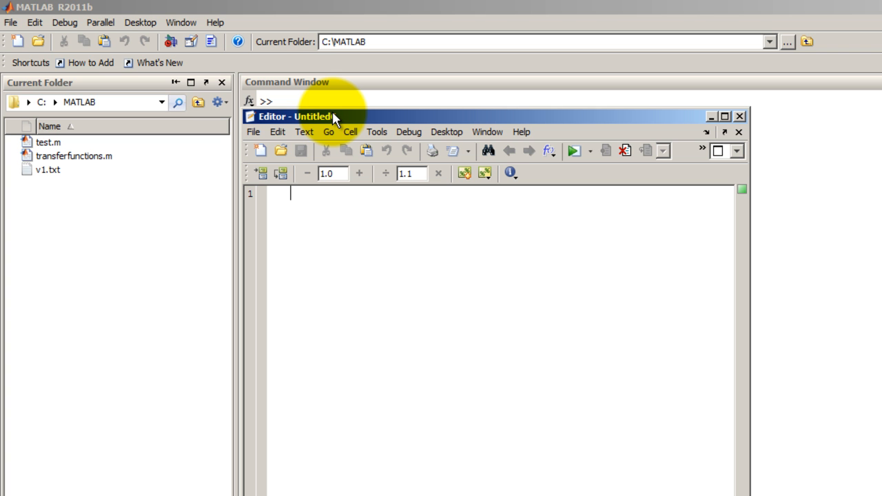
# Begin the script with clear all, clc and syms s lines.
pyautogui.write('cea')
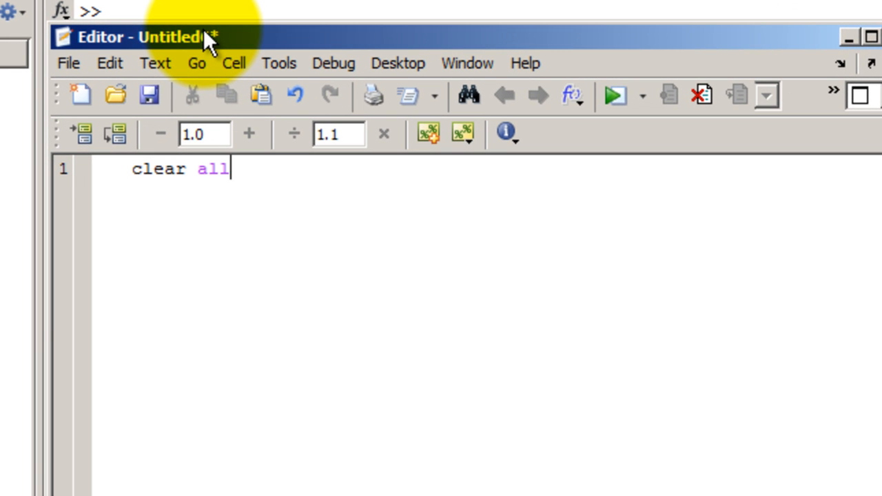
pyautogui.write('clc')
pyautogui.write('sym')
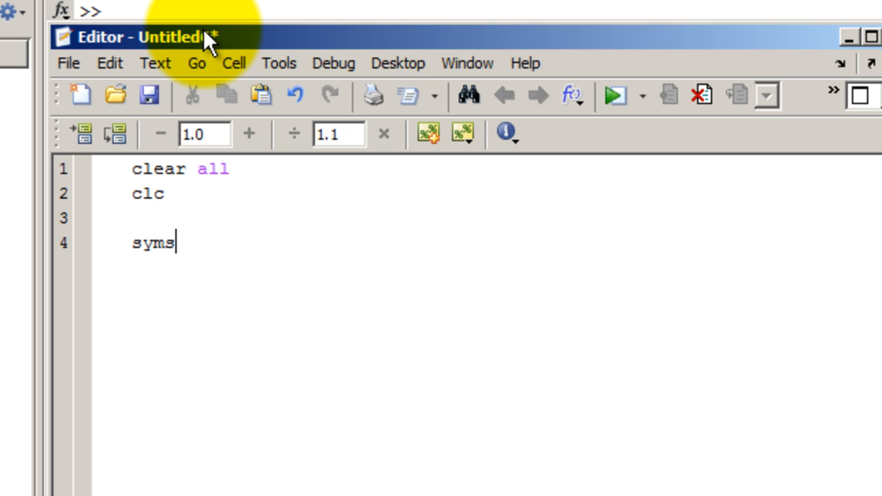
pyautogui.write('s')
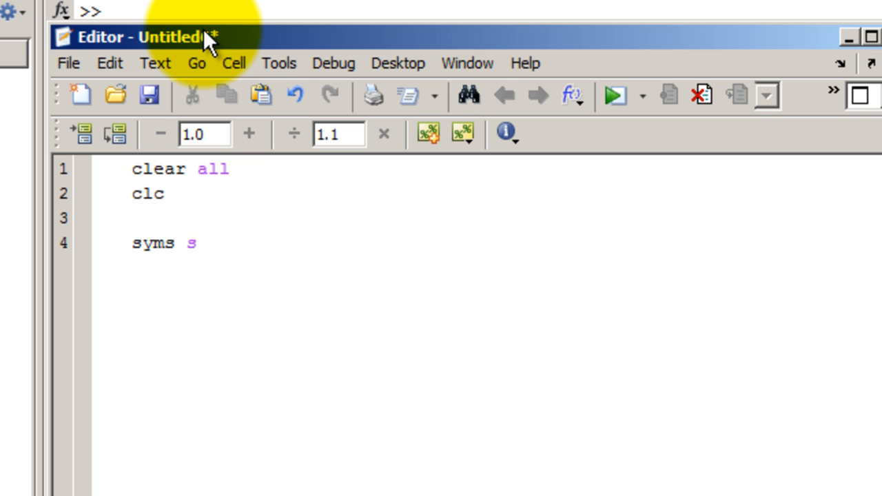
pyautogui.press('enter')
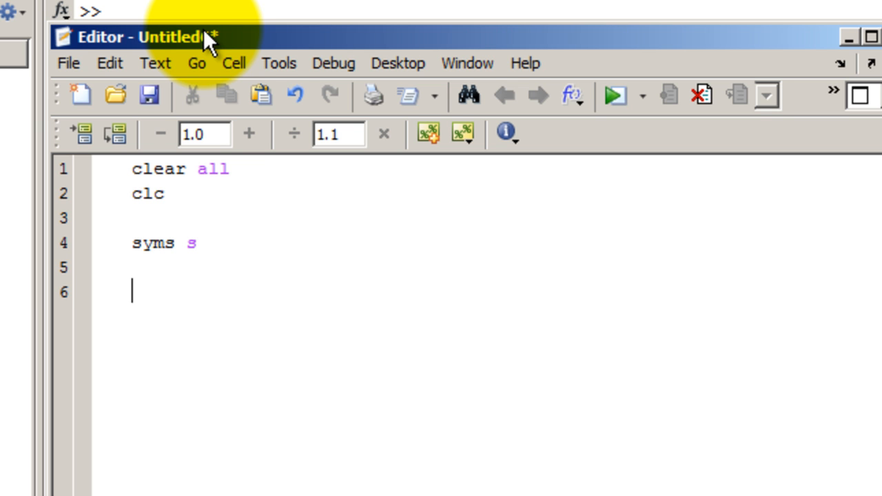
# Add K=1; and start the Gnum= assignment line.
pyautogui.write('K')
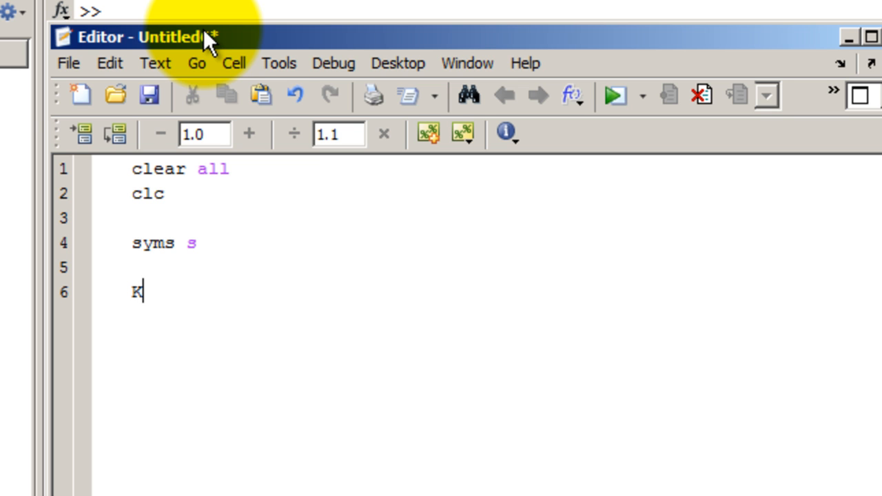
pyautogui.write('=1;')
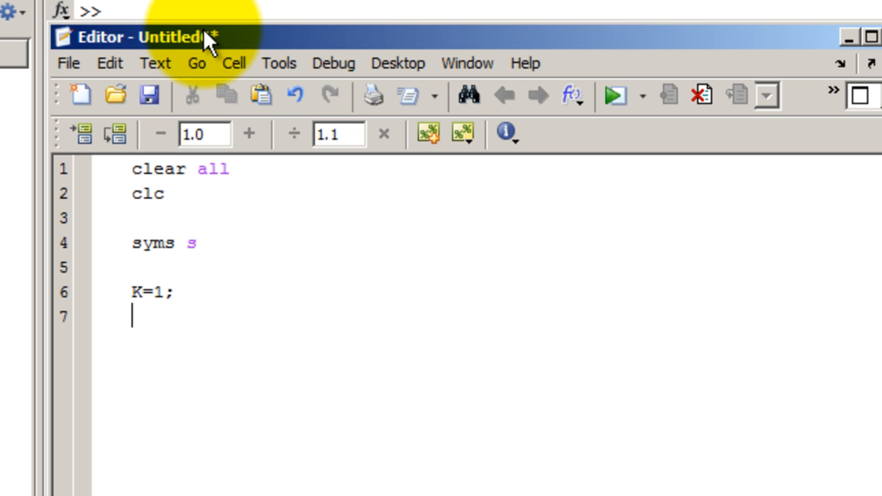
pyautogui.write('G')
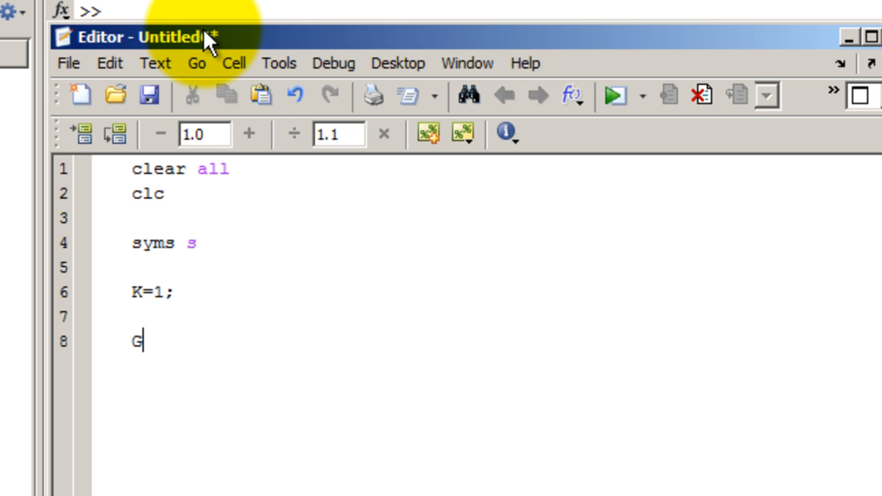
pyautogui.write('nu')
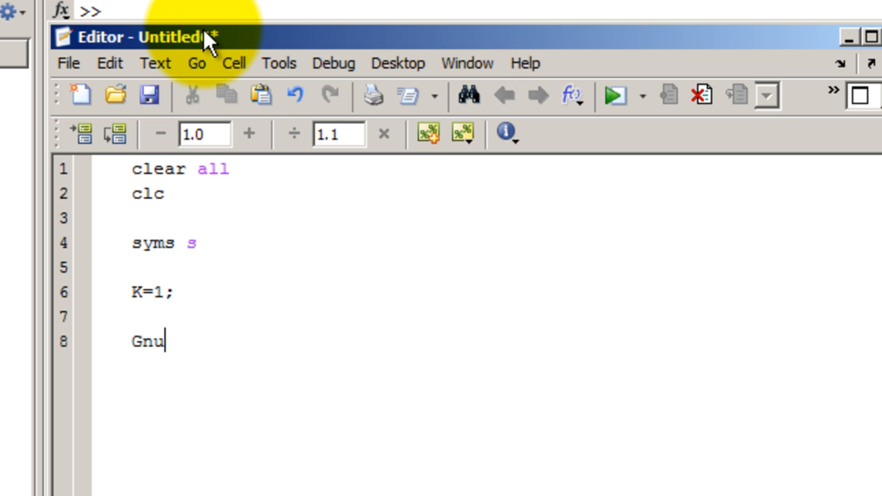
pyautogui.write('m=')
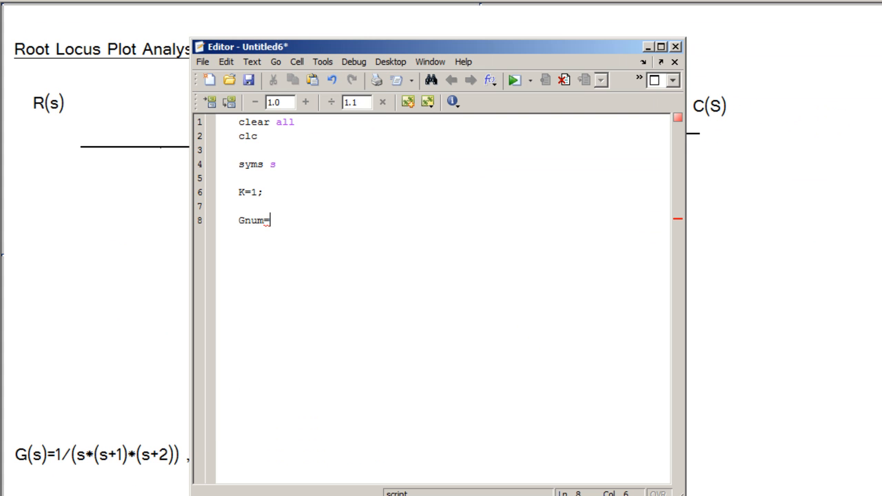
# Define Gnum=1; and Gden=sym2poly(s*(s+1)*(s+2));.
pyautogui.click(390, 60)
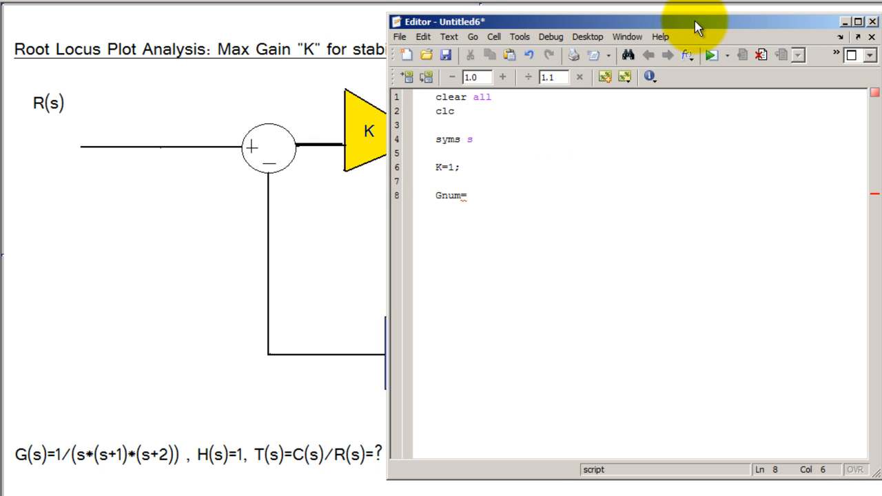
pyautogui.write('1;')
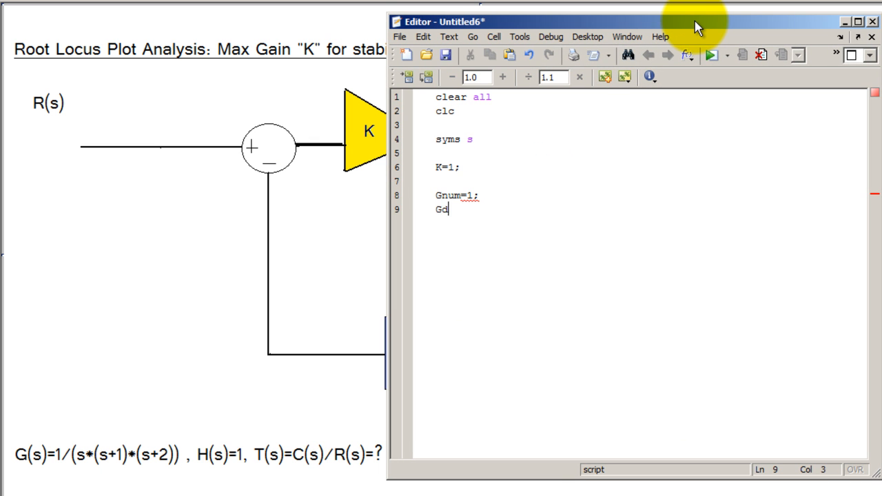
pyautogui.write('en')
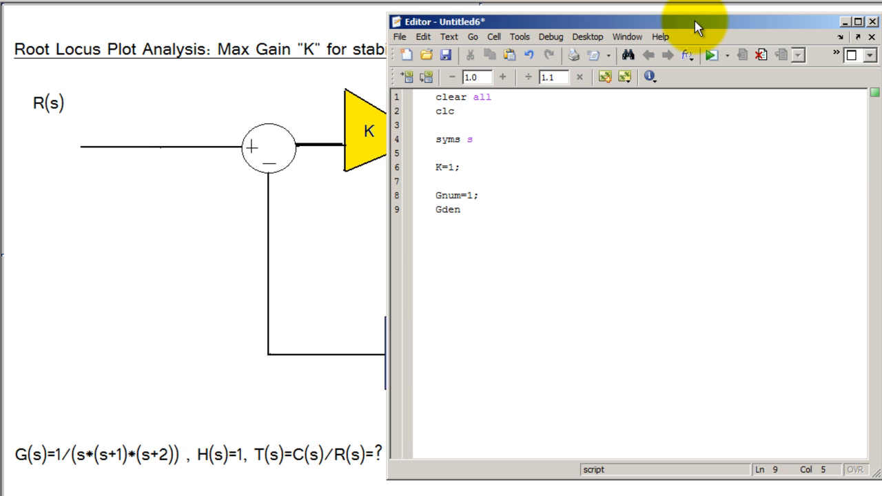
pyautogui.write('=sym2po')
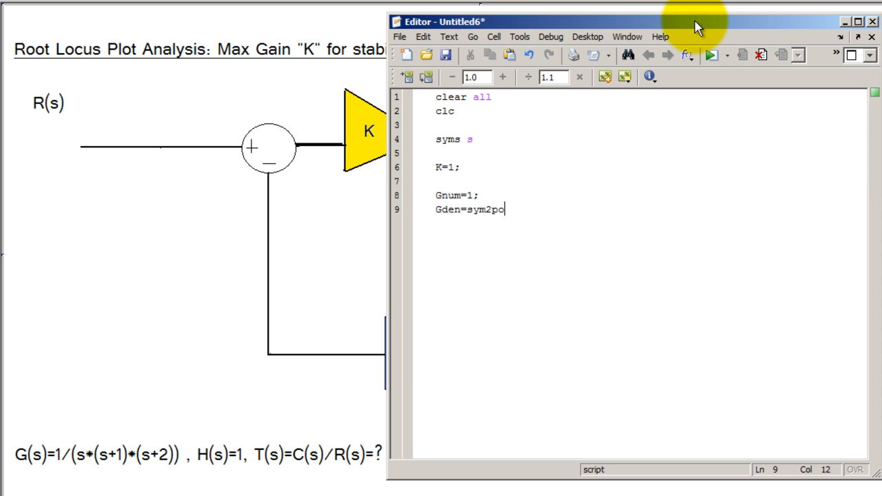
pyautogui.write('ly(s*')
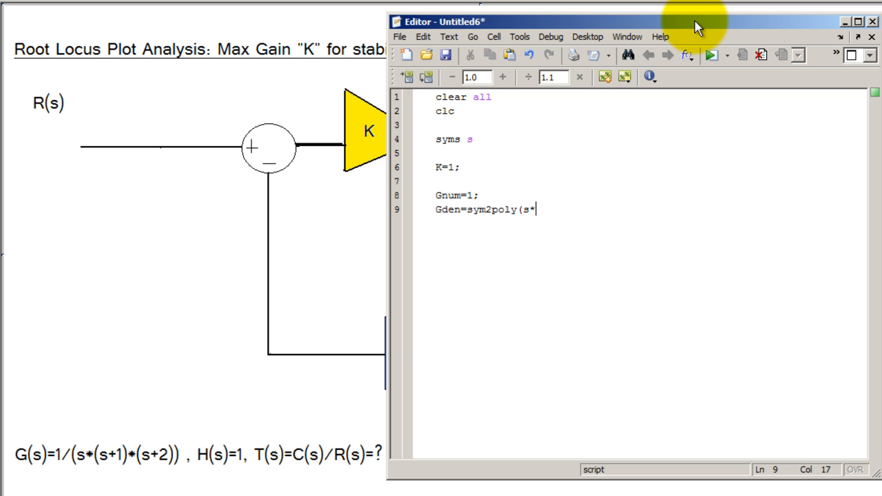
pyautogui.write('(s+1)')
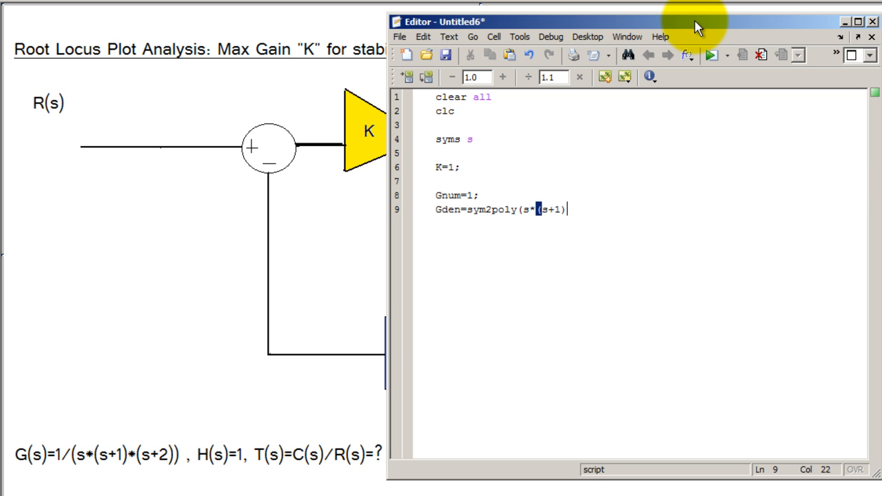
pyautogui.write('*(s+')
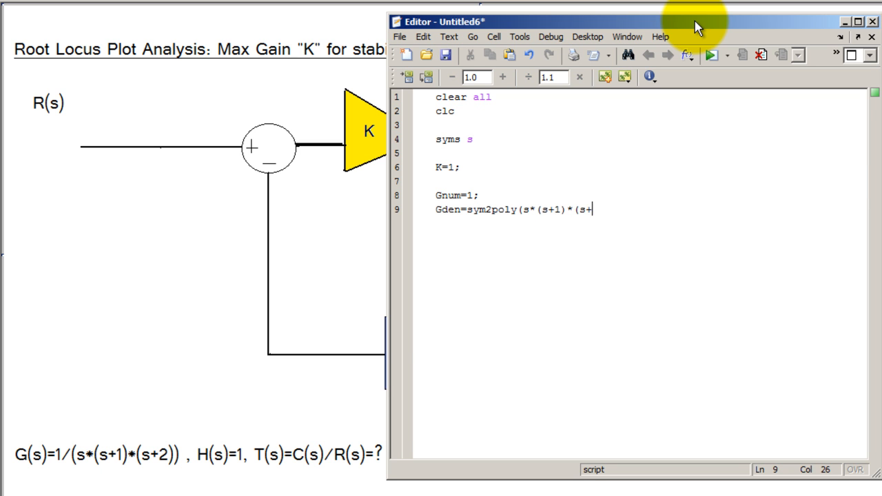
pyautogui.write('2));')
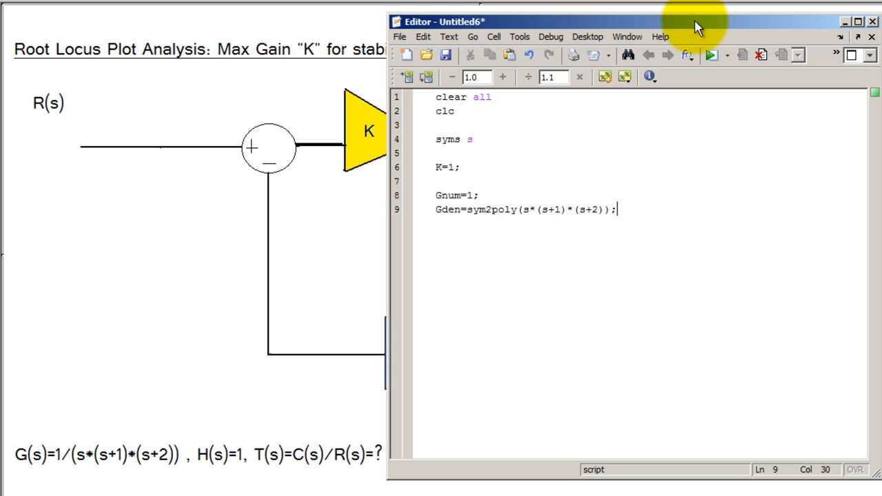
# Define G=tf(Gnum,Gden); and H=1; on the following lines.
pyautogui.write('G')
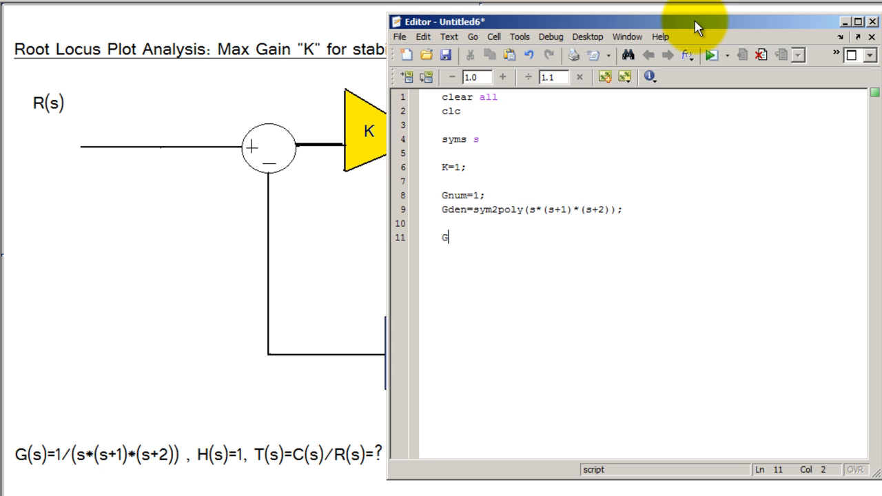
pyautogui.write('tf')
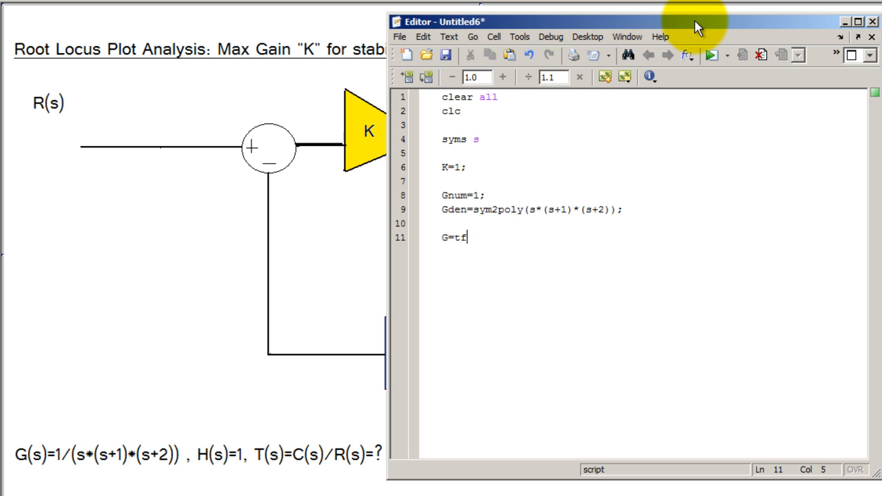
pyautogui.write('(Gnum,')
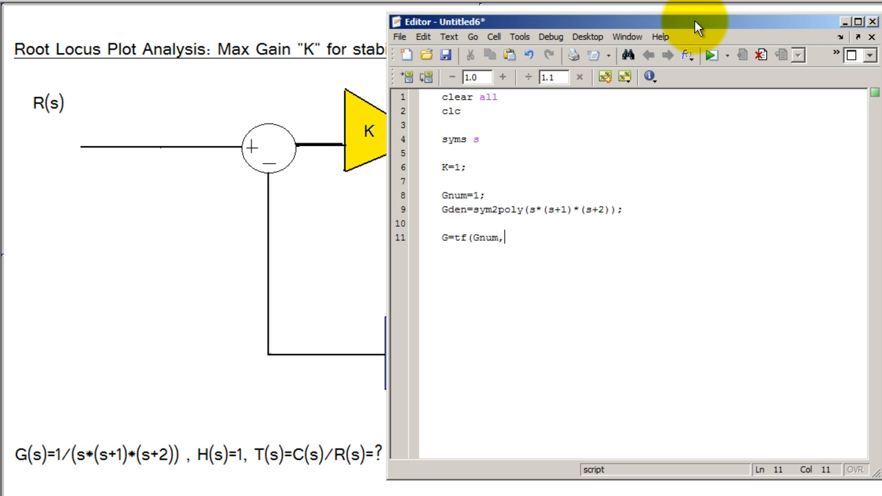
pyautogui.write('Gden)')
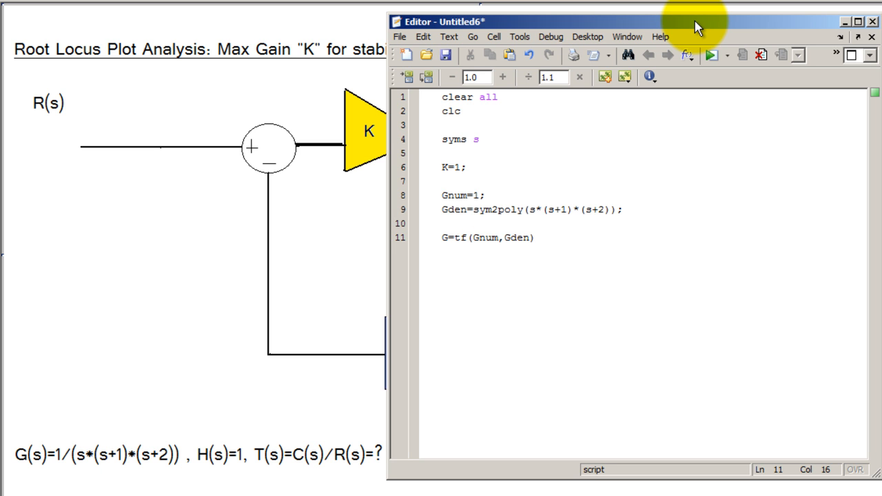
pyautogui.press('enter')
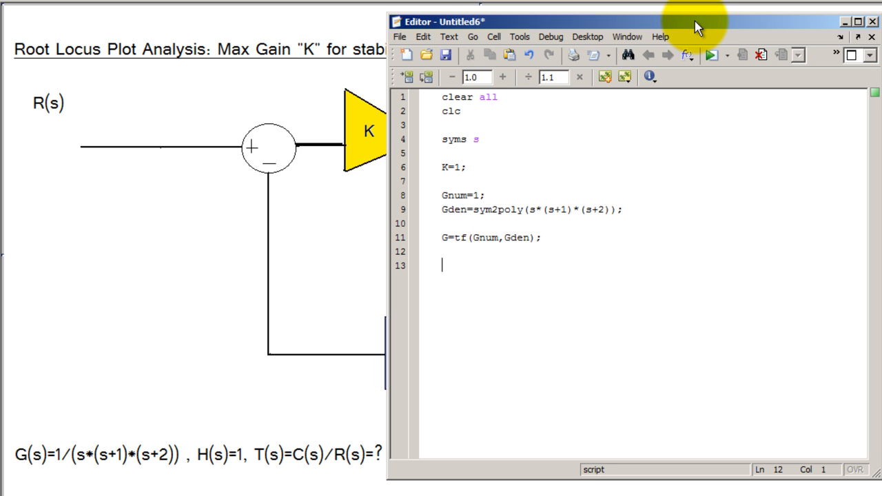
pyautogui.write('H=1')
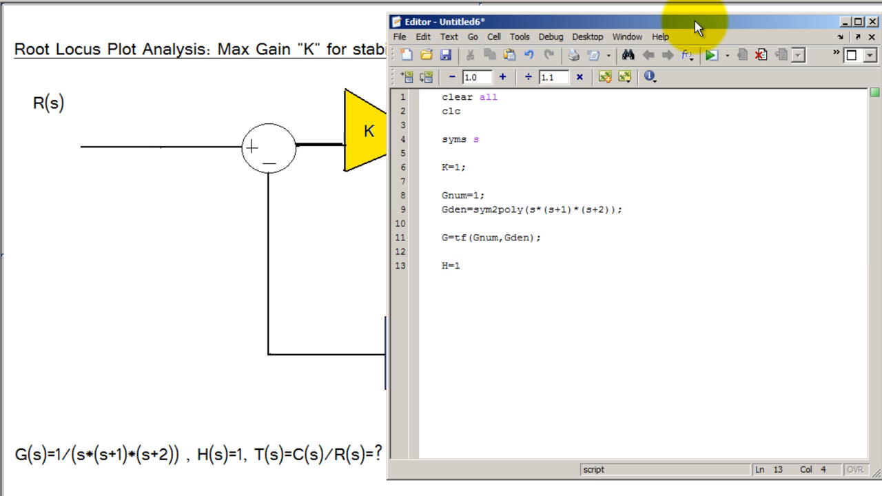
pyautogui.write(';')
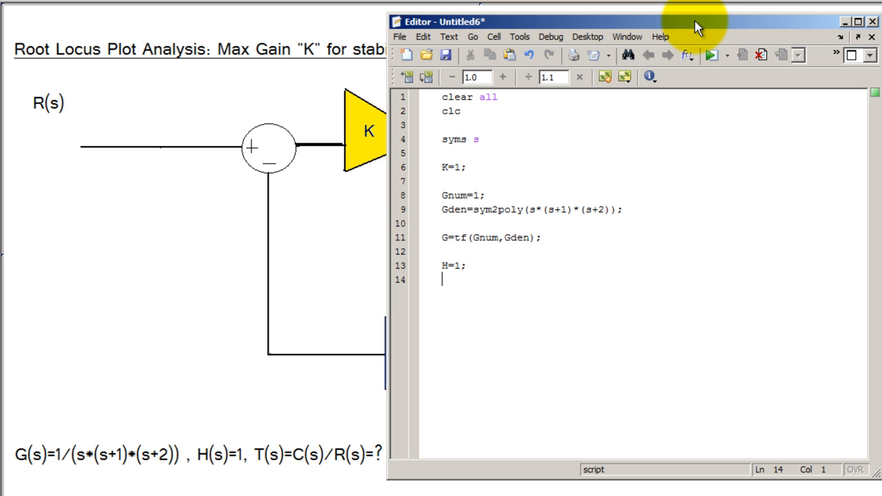
# Add rlocus(G*H*K); to plot the open-loop root locus.
pyautogui.write('r')
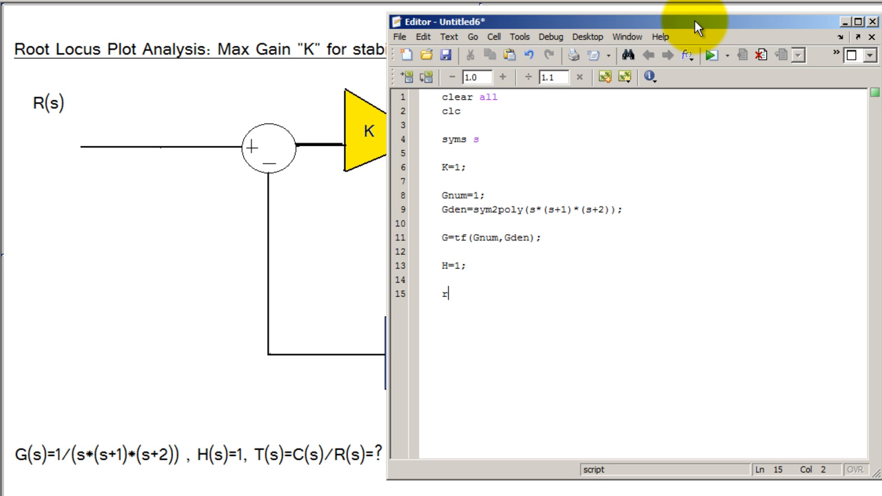
pyautogui.write('locus(G*')
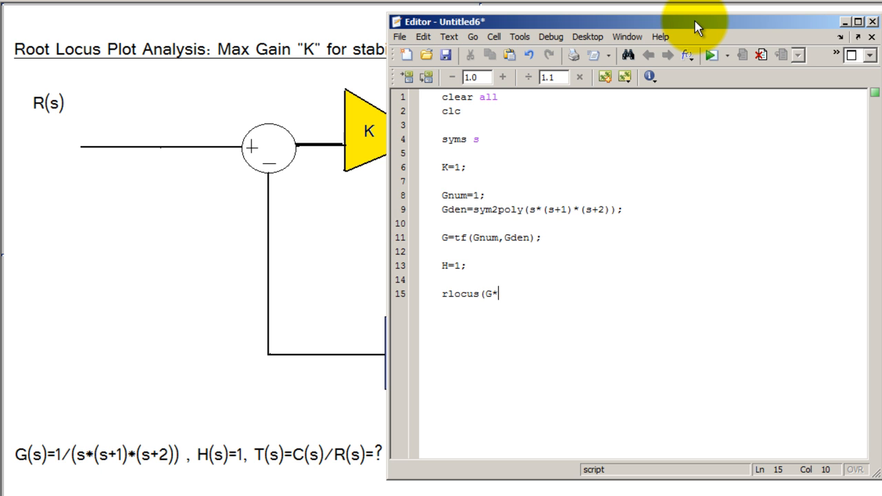
pyautogui.write('H*K);')
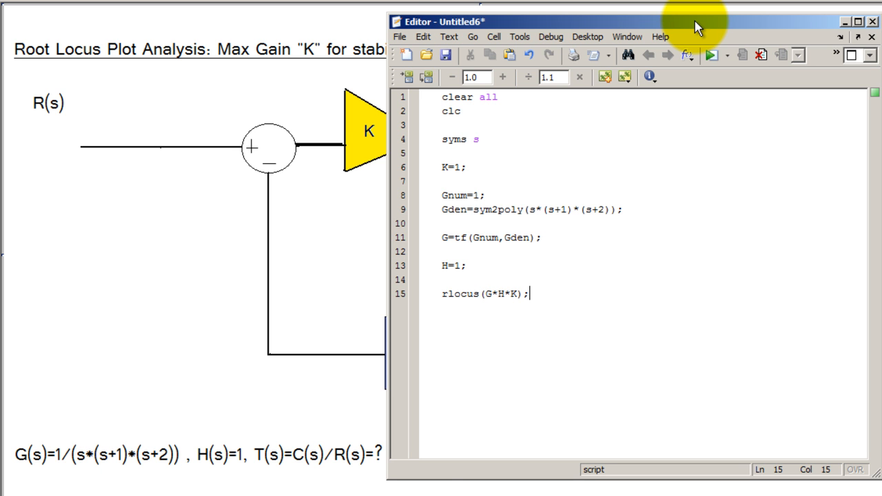
# Save the script as rootlocusKanalysis.m using Save As.
pyautogui.click(400, 36)
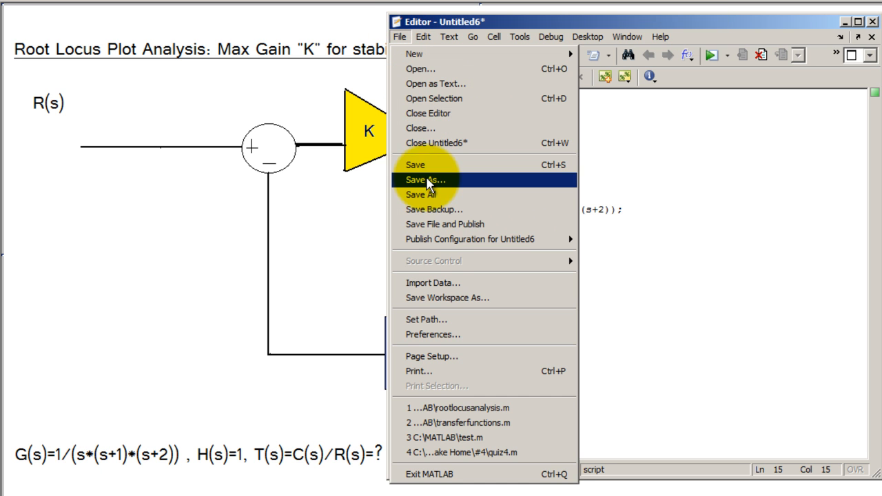
pyautogui.click(424, 179)
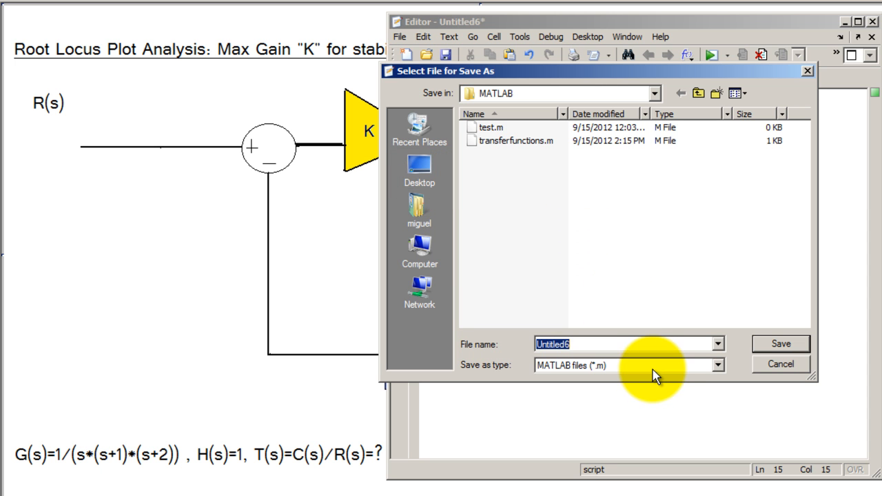
pyautogui.write('rootlocusK')
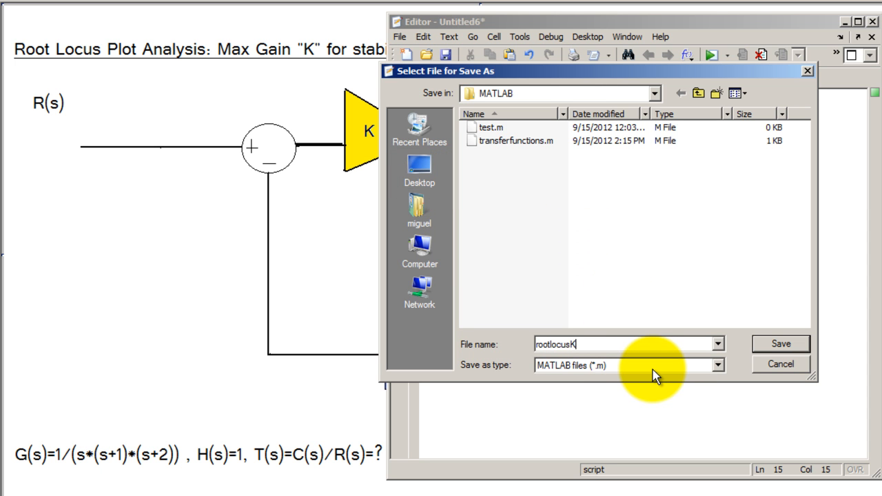
pyautogui.click(780, 343)
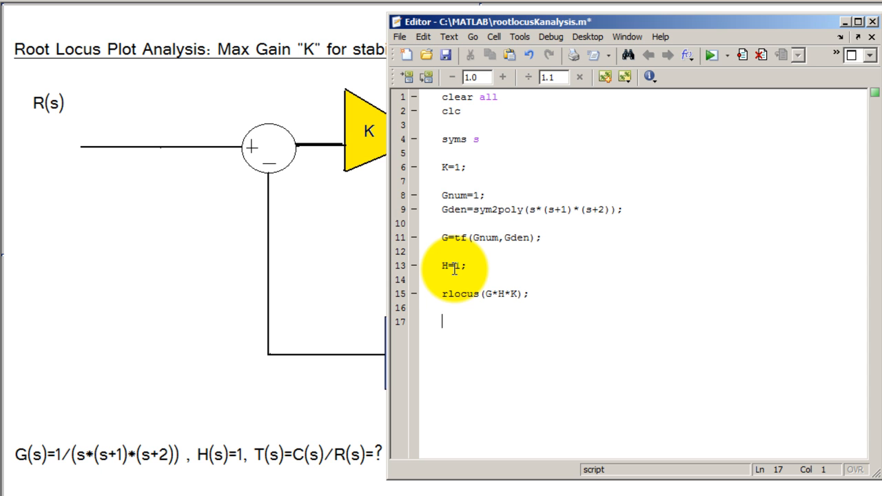
# Add figure before rlocus and begin a second figure with a step call.
pyautogui.write('fig')
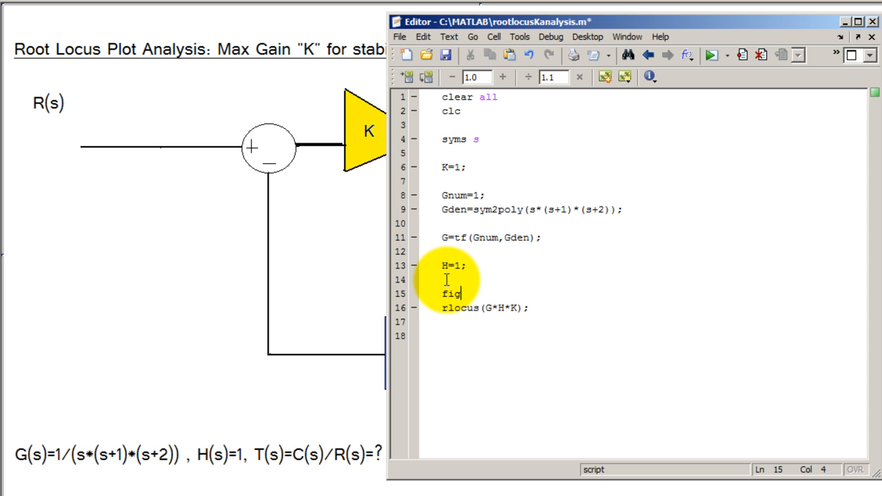
pyautogui.write('ure')
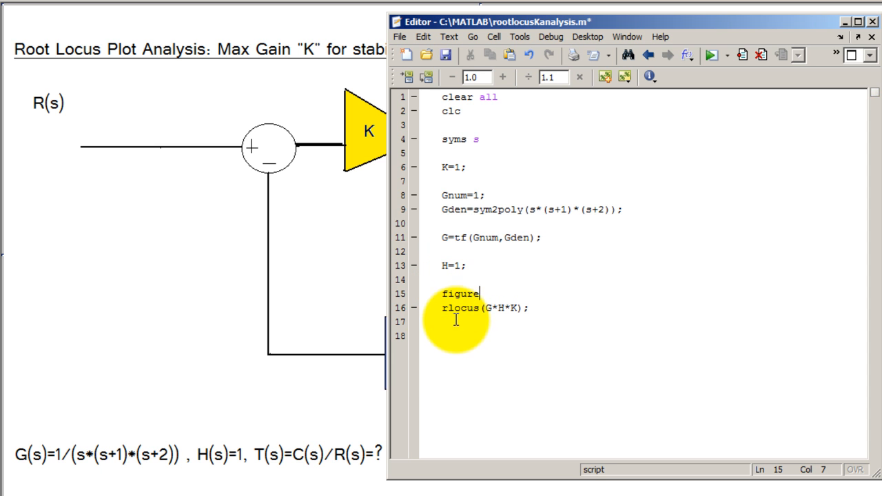
pyautogui.write('figure')
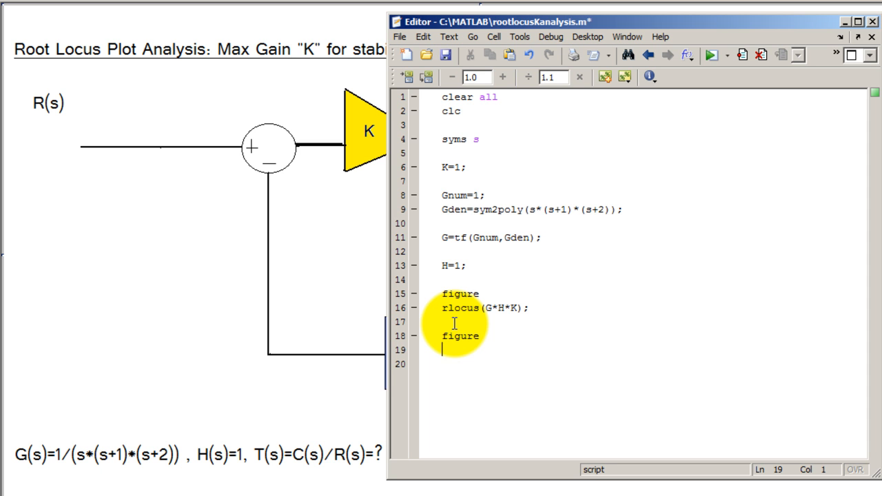
pyautogui.write('step(')
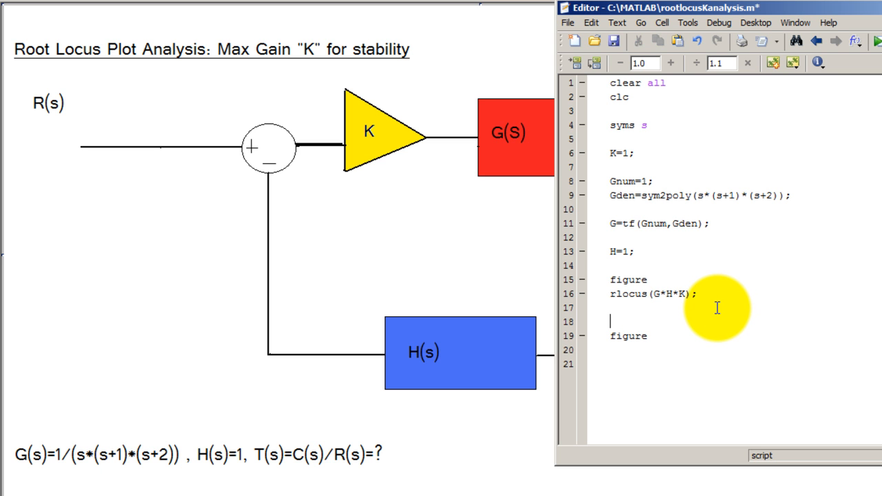
# Define T=feedback(G*K,H); and plot step(T) in the new figure.
pyautogui.write('T')
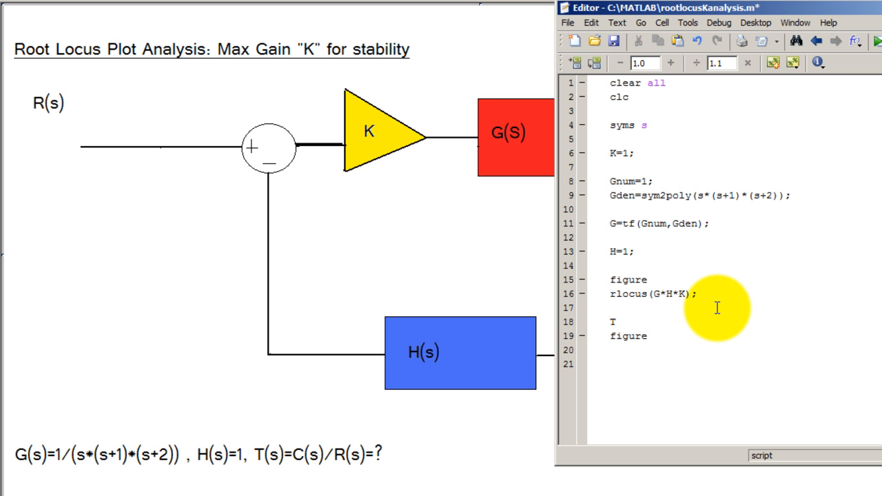
pyautogui.write('=')
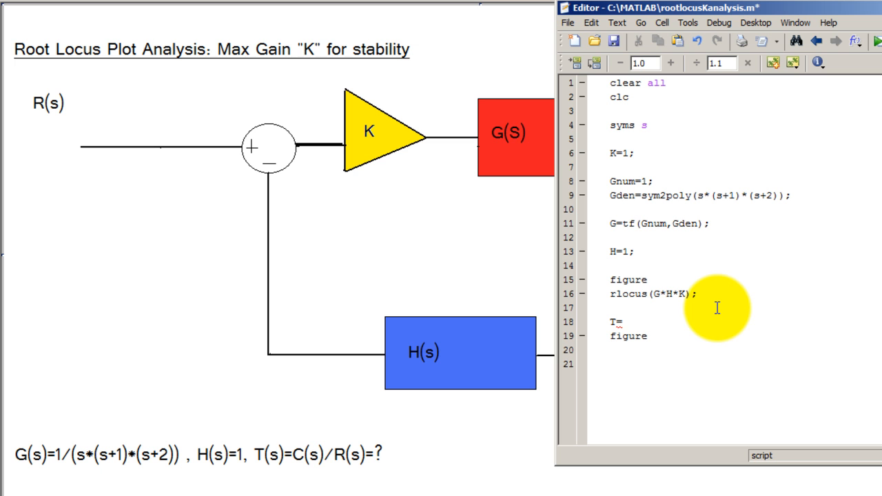
pyautogui.write('feedback(')
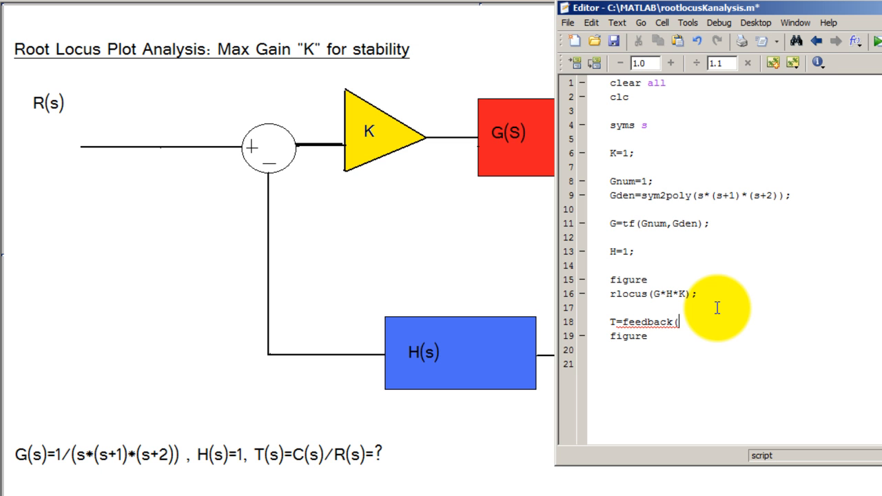
pyautogui.write('(G*K')
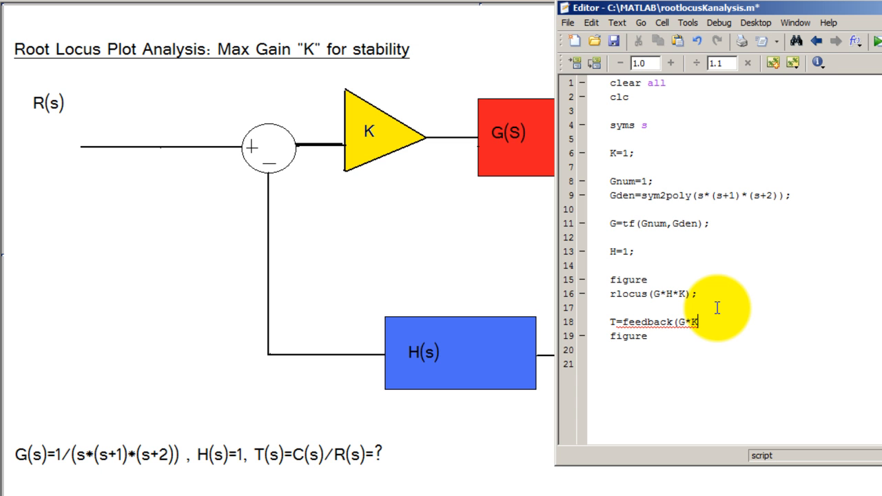
pyautogui.write(',H);')
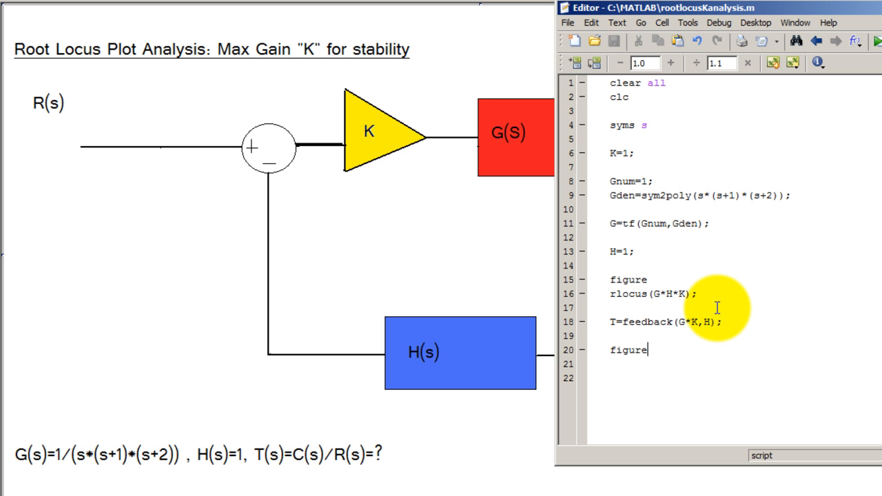
pyautogui.write('step(T) (')
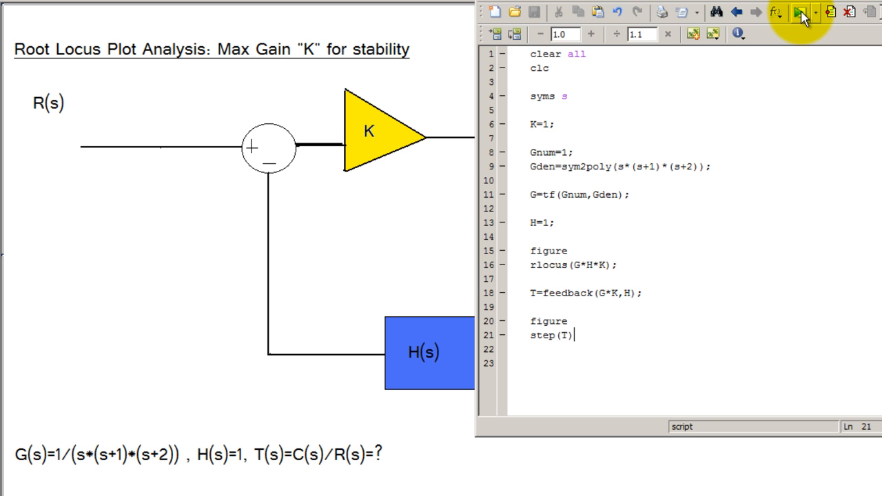
# Run the script to produce the root locus and closed-loop step response figures.
pyautogui.click(802, 11)
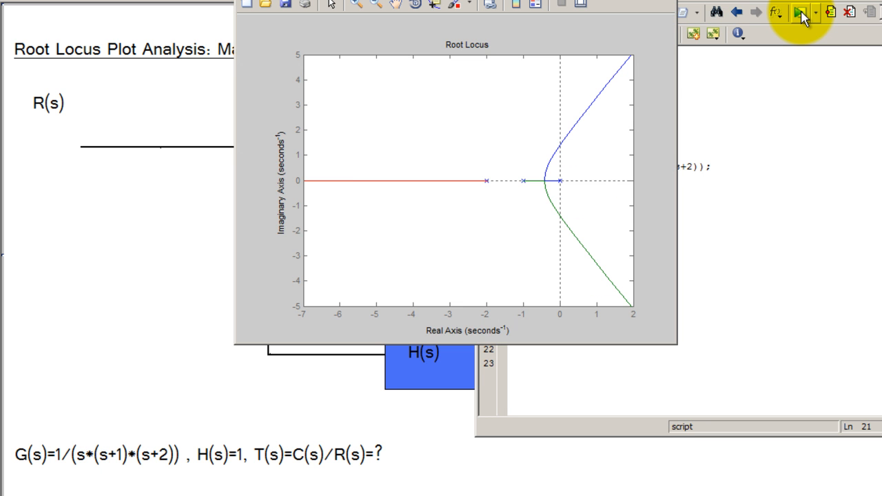
pyautogui.click(561, 6)
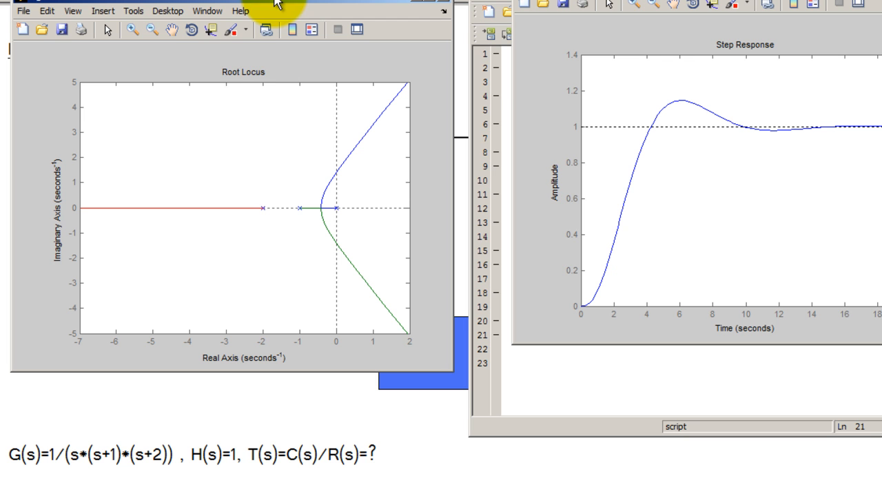
pyautogui.moveTo(234, 124)
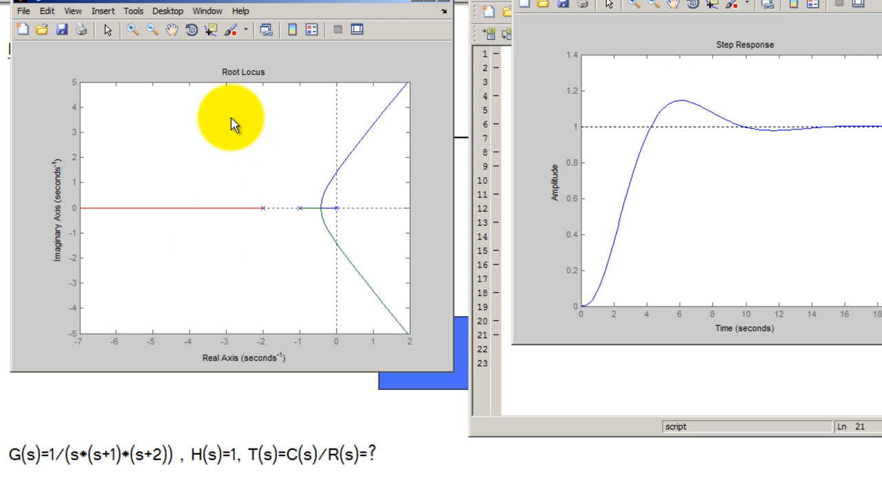
pyautogui.moveTo(383, 182)
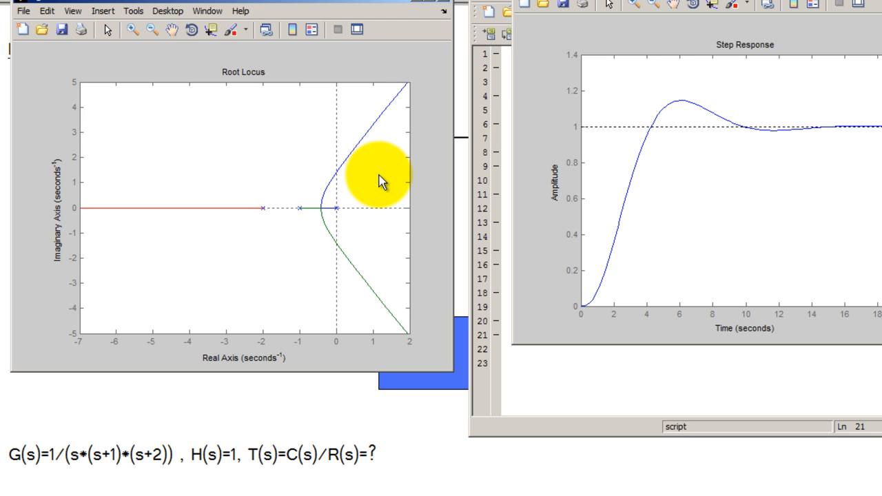
pyautogui.moveTo(351, 165)
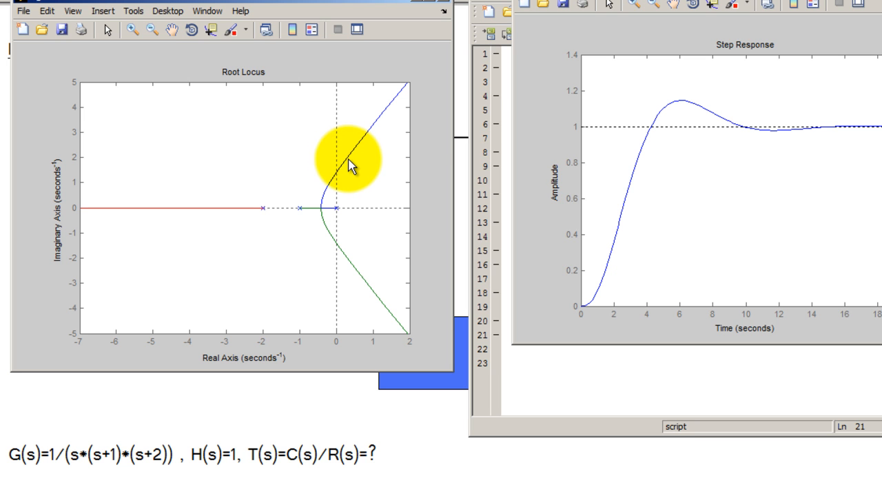
# Place a data tip on the root locus and trace the upper branch to gain 3.02 near the imaginary axis.
pyautogui.click(344, 157)
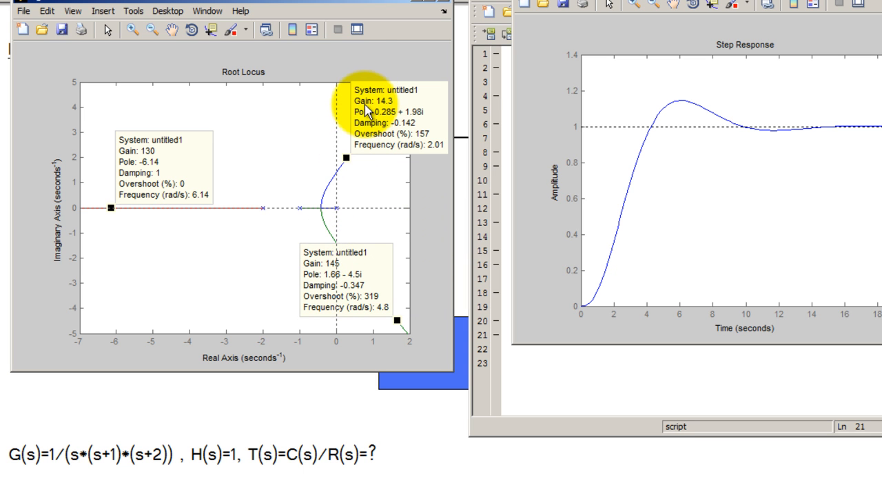
pyautogui.moveTo(372, 112)
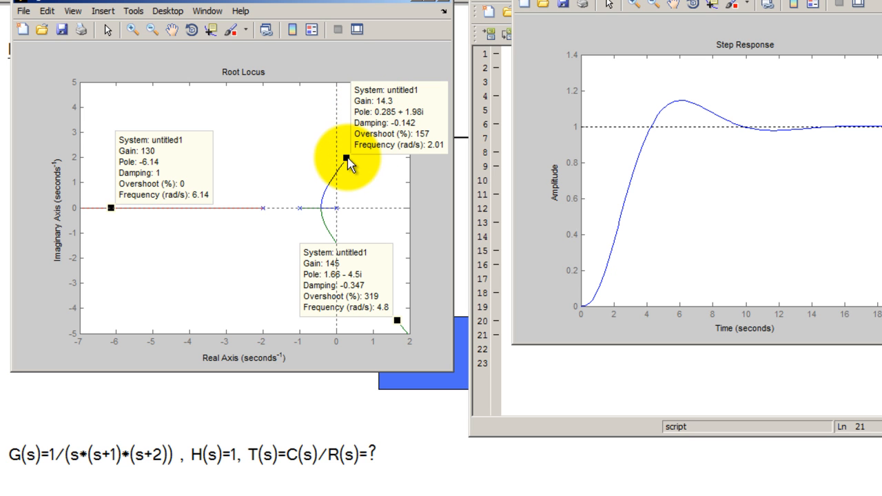
pyautogui.moveTo(344, 157); pyautogui.dragTo(336, 171)
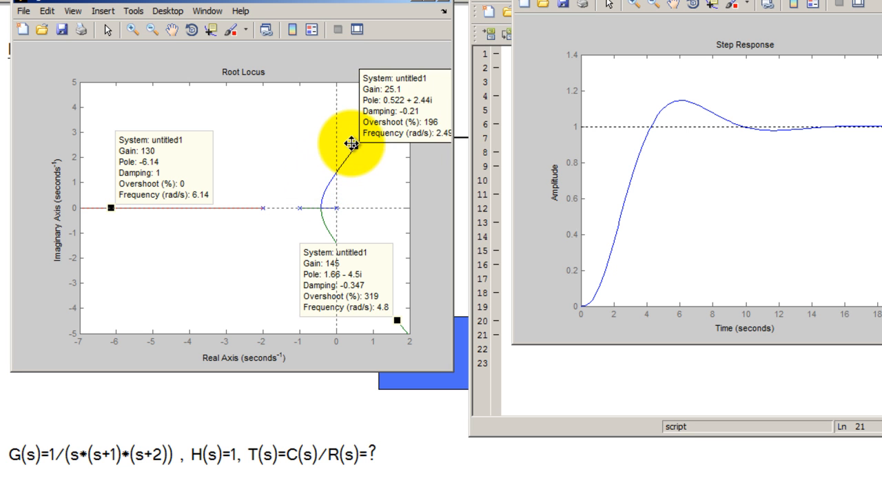
pyautogui.moveTo(351, 144); pyautogui.dragTo(353, 148)
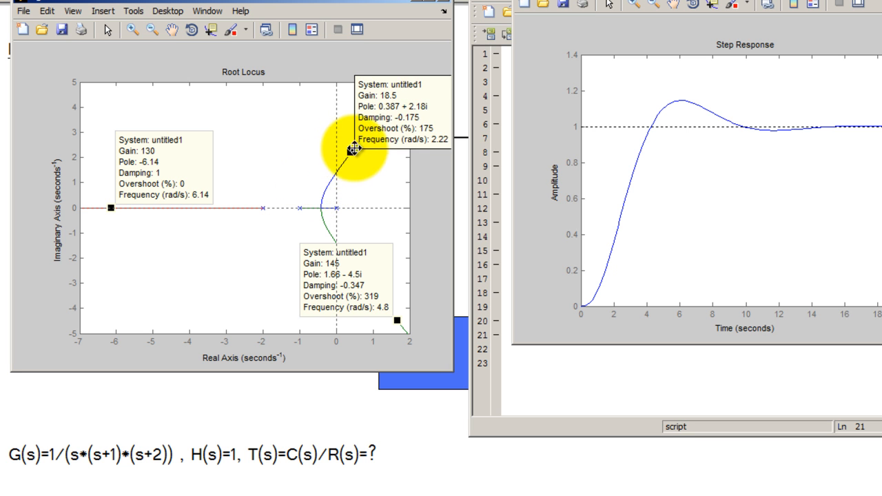
pyautogui.moveTo(353, 151); pyautogui.dragTo(385, 117)
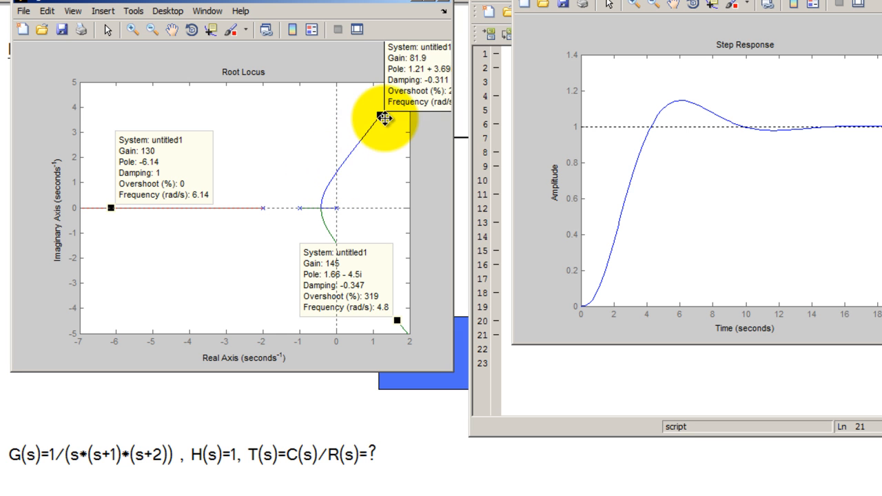
pyautogui.moveTo(384, 117); pyautogui.dragTo(365, 125)
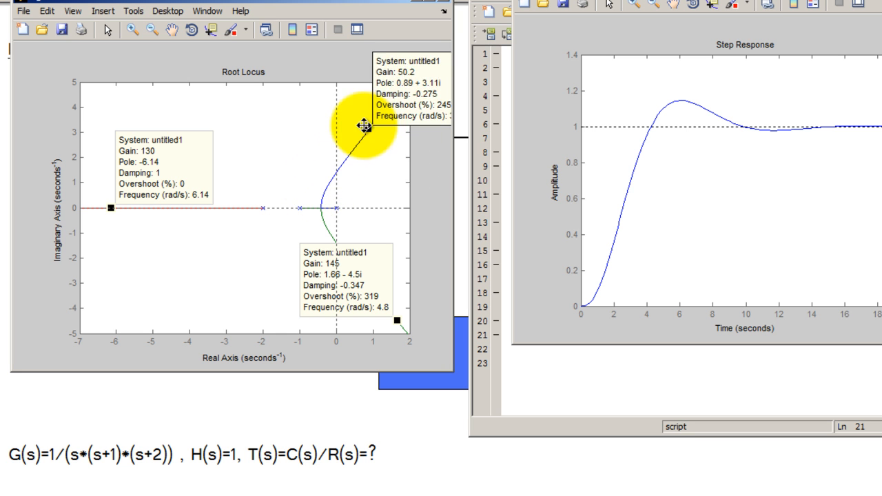
pyautogui.moveTo(364, 125); pyautogui.dragTo(309, 137)
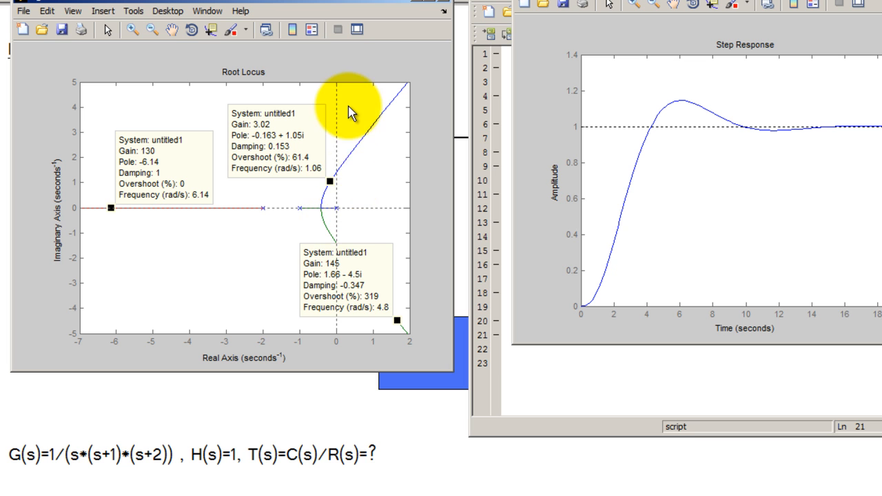
pyautogui.moveTo(352, 317)
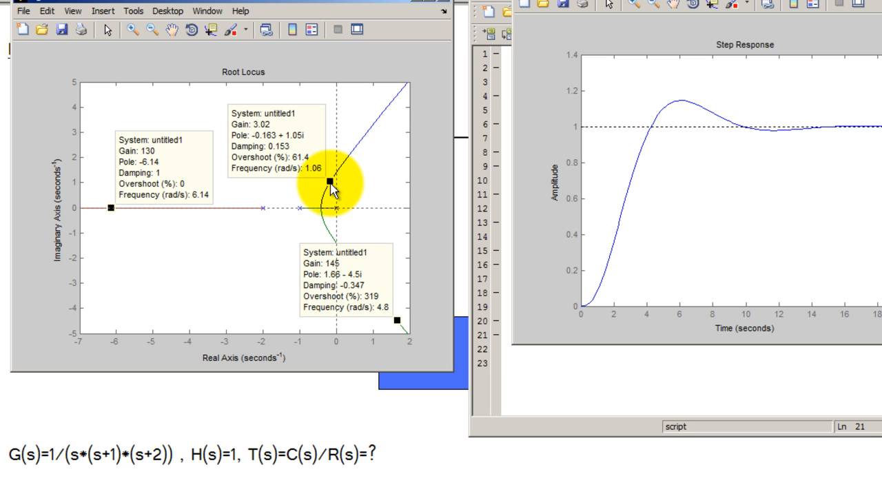
# Slide the data tip to the imaginary-axis crossing, reading gain ≈5.96 at 1.41 rad/s.
pyautogui.moveTo(327, 179); pyautogui.dragTo(329, 168)
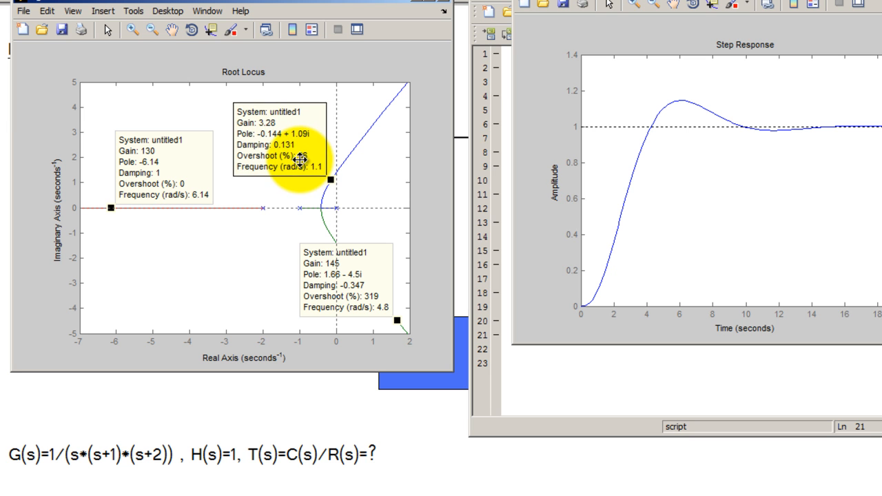
pyautogui.moveTo(334, 178); pyautogui.dragTo(309, 173)
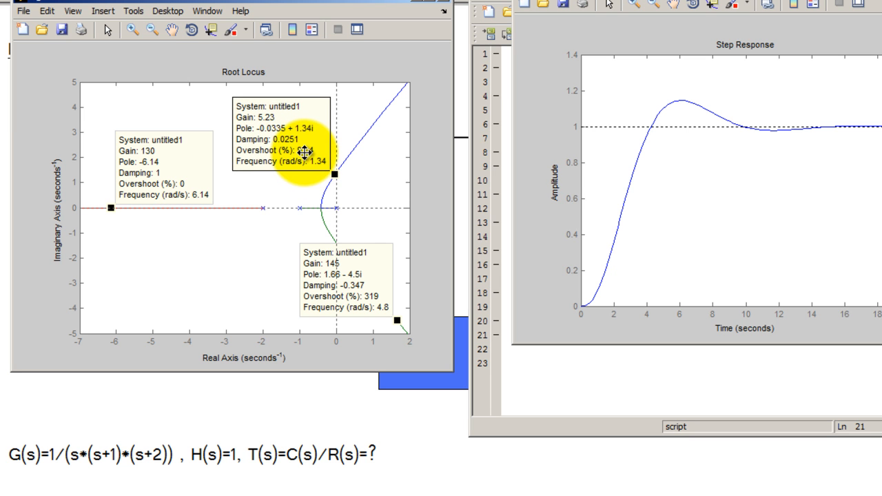
pyautogui.moveTo(333, 176); pyautogui.dragTo(344, 168)
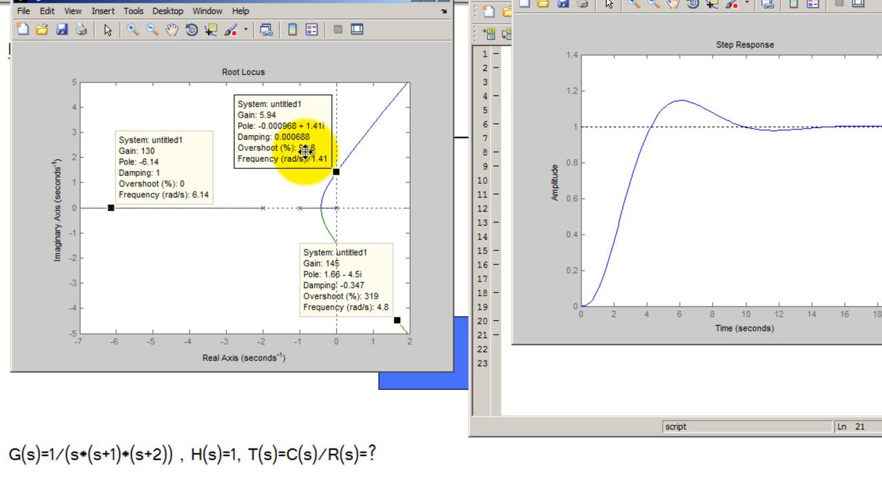
pyautogui.moveTo(344, 177); pyautogui.dragTo(339, 168)
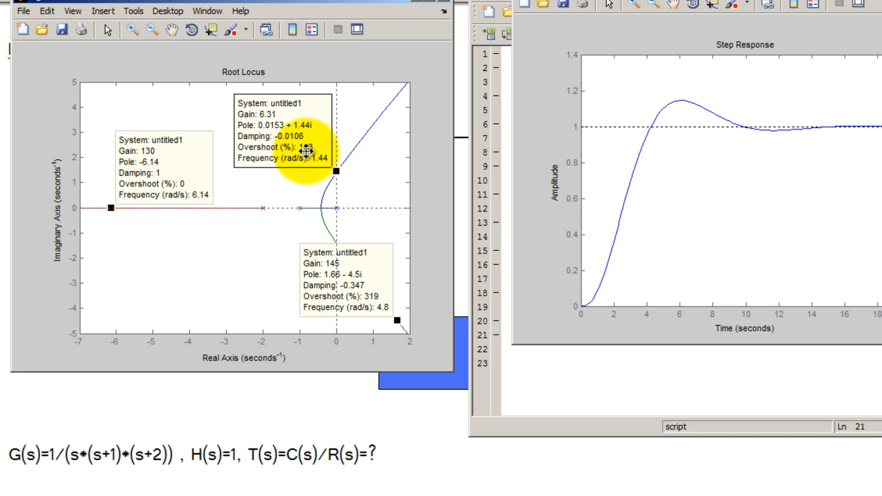
pyautogui.moveTo(338, 169); pyautogui.dragTo(334, 172)
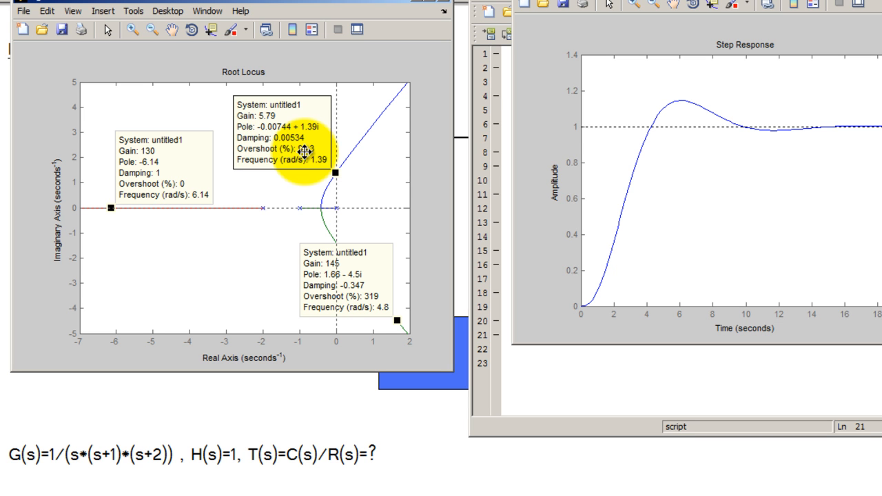
pyautogui.moveTo(347, 174); pyautogui.dragTo(353, 172)
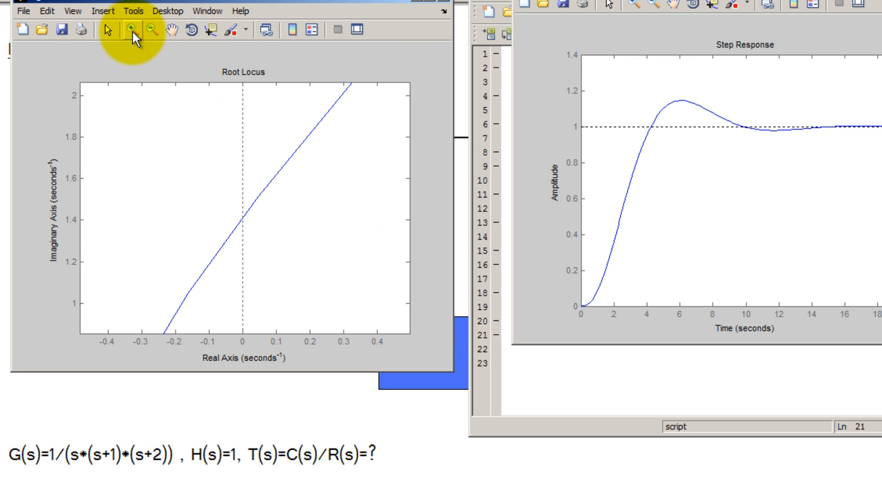
# Switch the cursor readout mode and move the root locus figure aside.
pyautogui.click(242, 221)
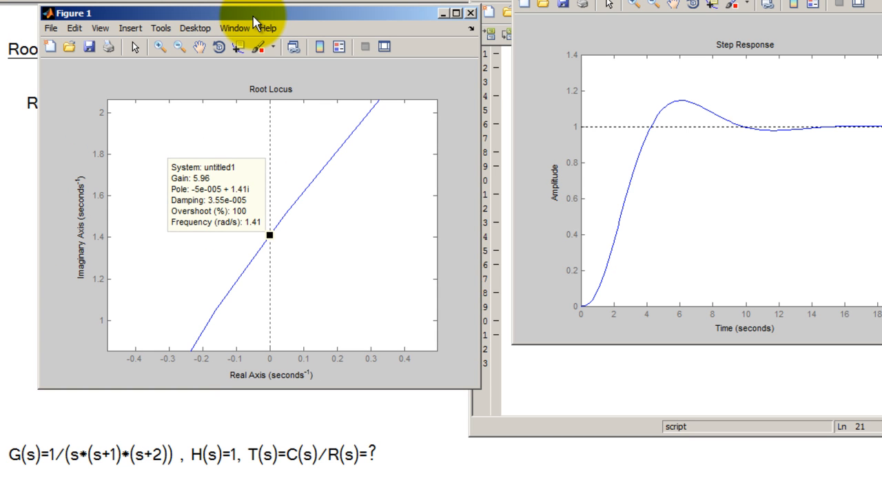
pyautogui.moveTo(255, 14); pyautogui.dragTo(527, 83)
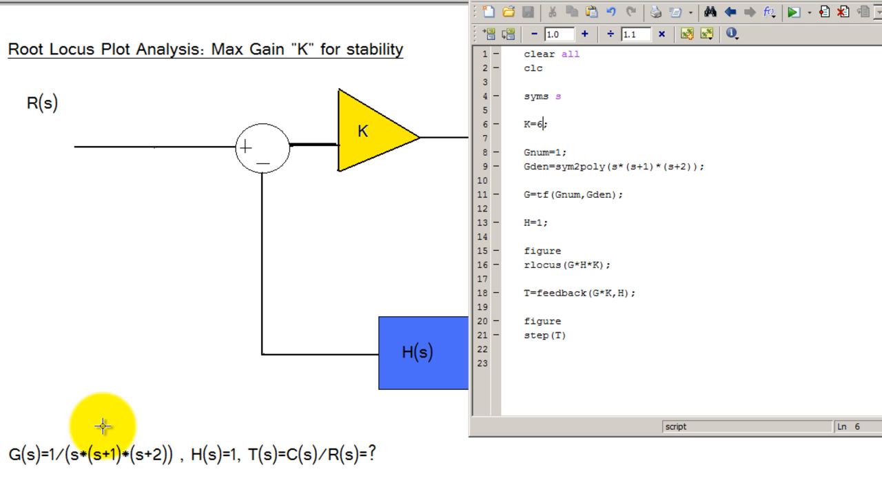
# Return to the editor with K=6 set, beside the step response figure.
pyautogui.click(793, 11)
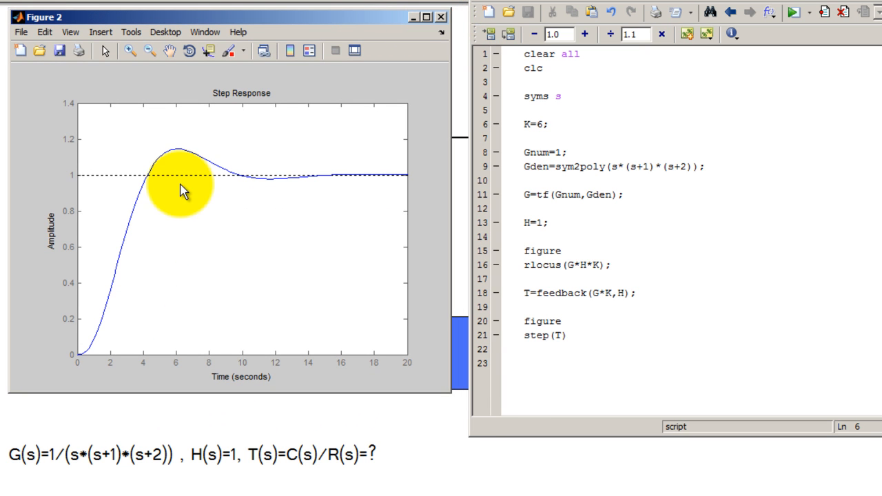
pyautogui.moveTo(164, 284)
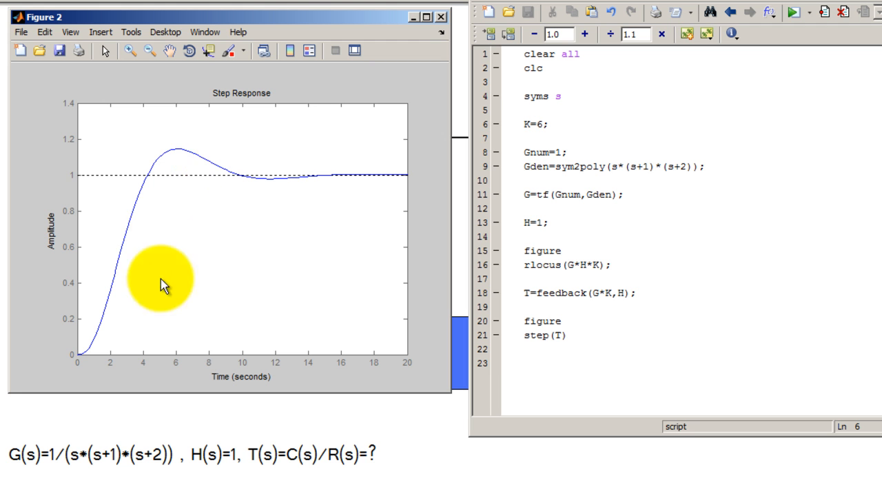
pyautogui.moveTo(165, 188)
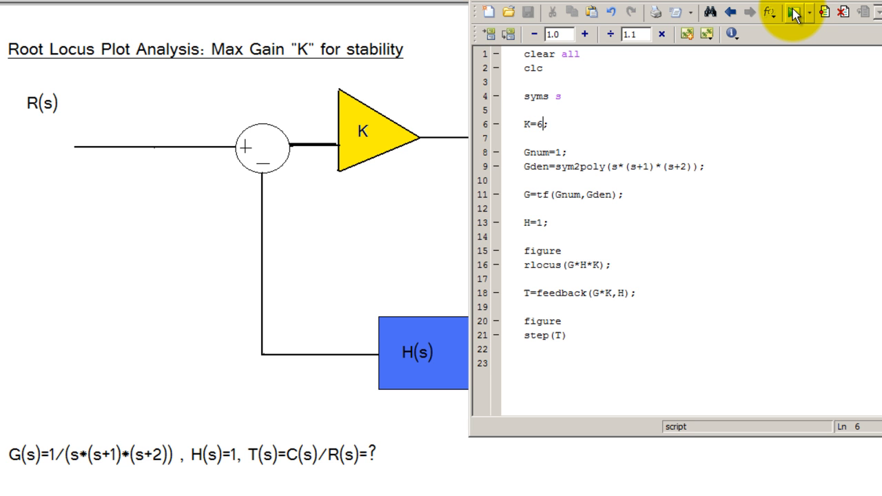
# Run the K=6 script and place a data tip at the root locus's imaginary-axis crossing.
pyautogui.click(794, 11)
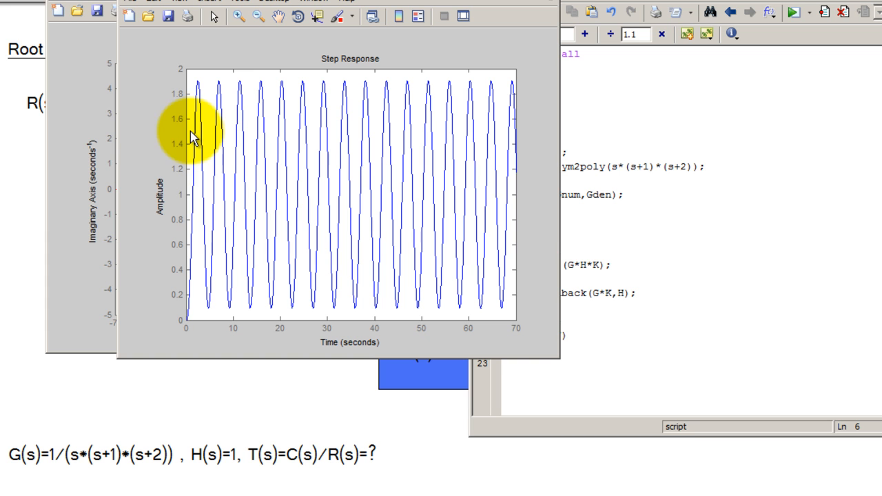
pyautogui.moveTo(223, 74)
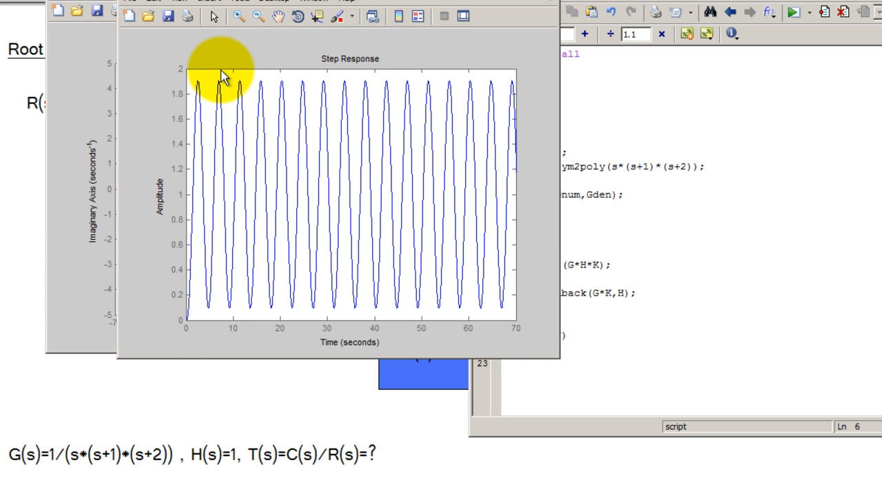
pyautogui.moveTo(310, 176)
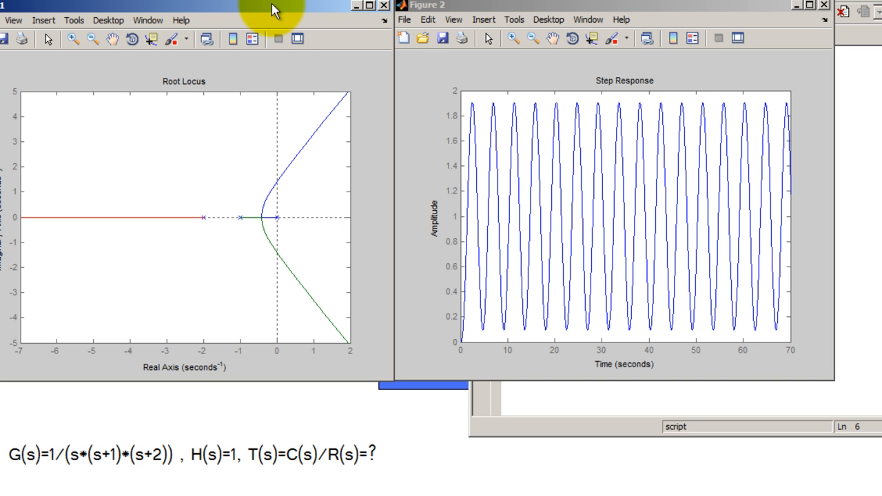
pyautogui.moveTo(799, 163)
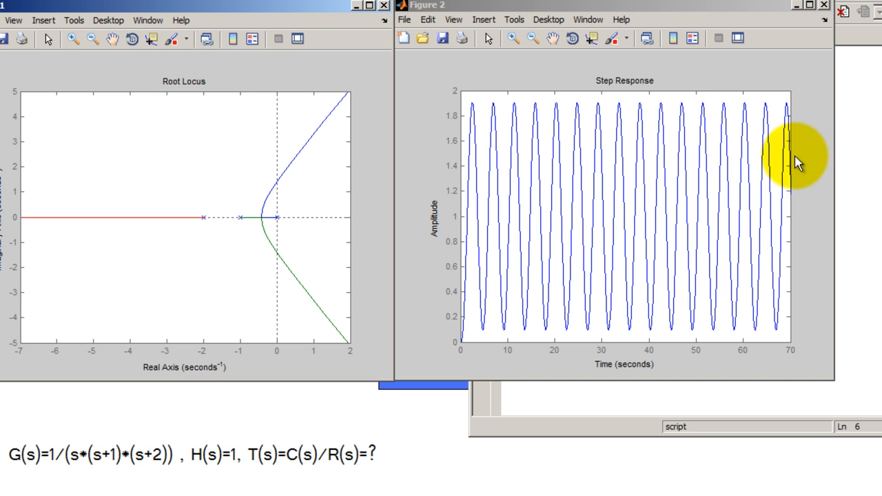
pyautogui.moveTo(388, 11)
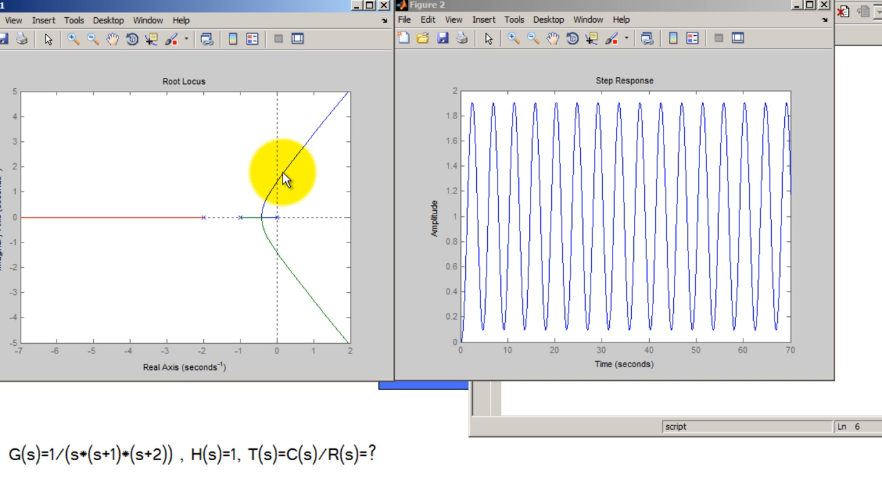
pyautogui.click(274, 181)
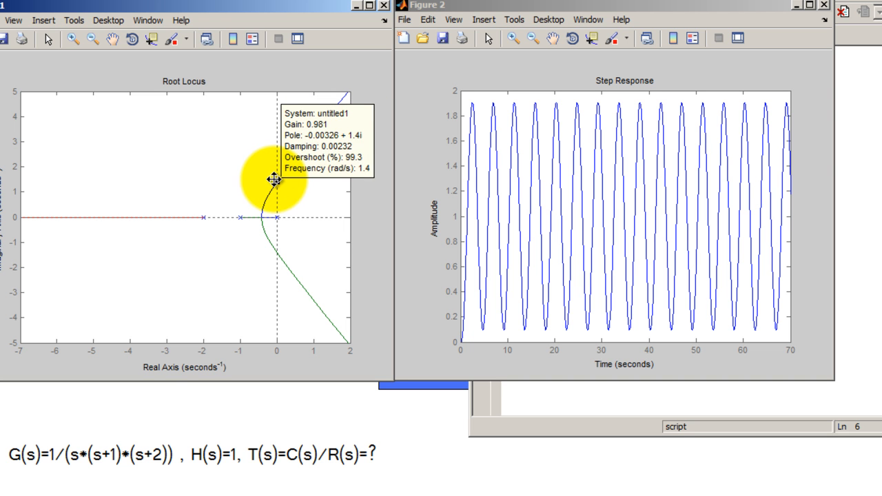
pyautogui.moveTo(272, 182); pyautogui.dragTo(276, 177)
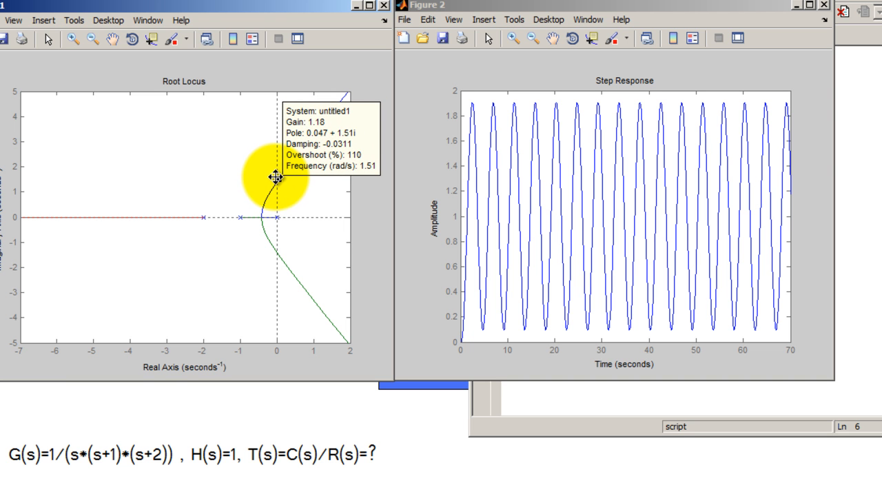
pyautogui.moveTo(276, 177); pyautogui.dragTo(328, 114)
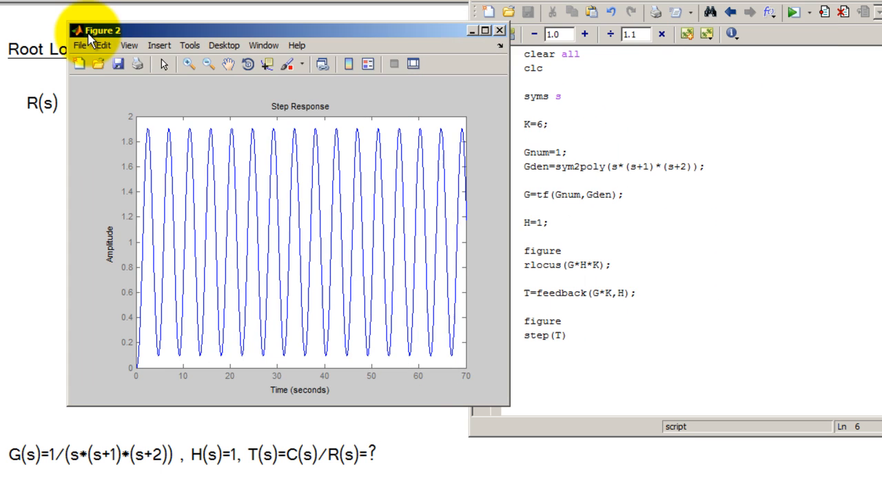
# Set K=8, observe the diverging step response, and close that figure.
pyautogui.click(499, 30)
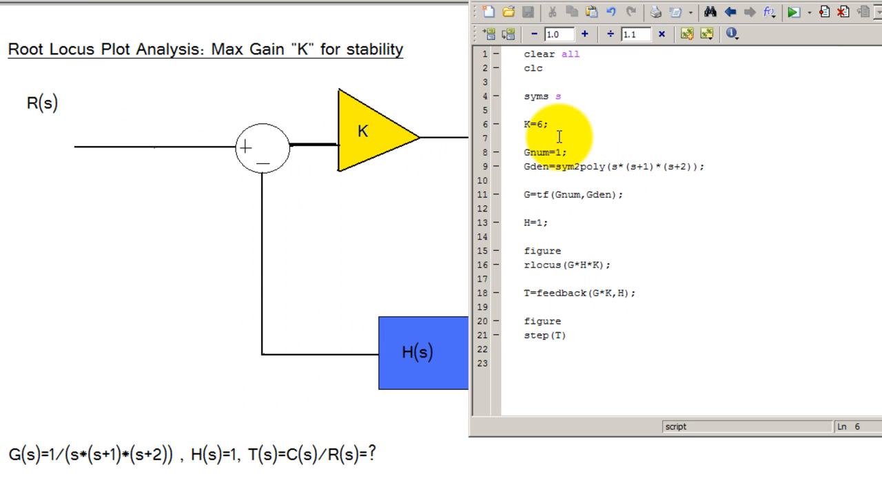
pyautogui.write('8')
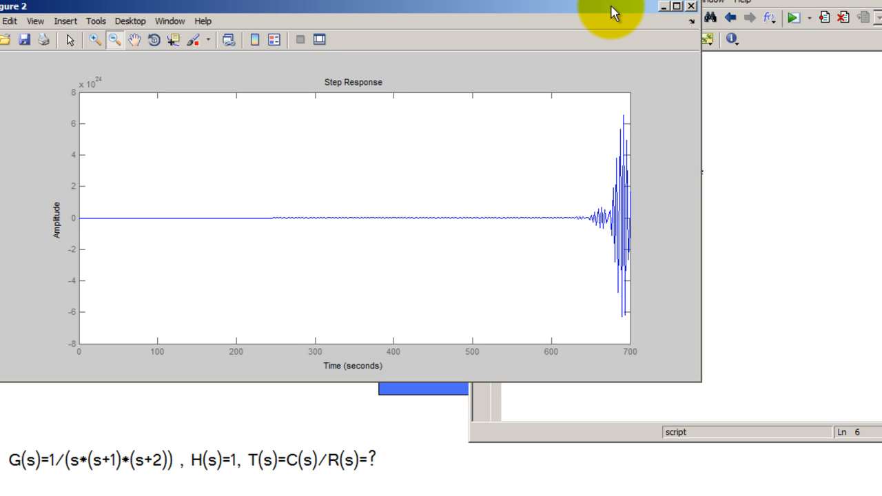
pyautogui.moveTo(617, 14)
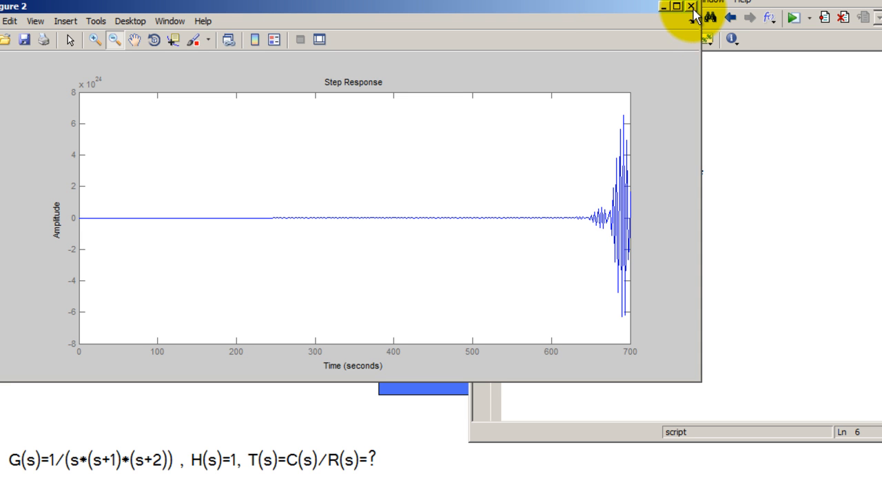
pyautogui.click(692, 6)
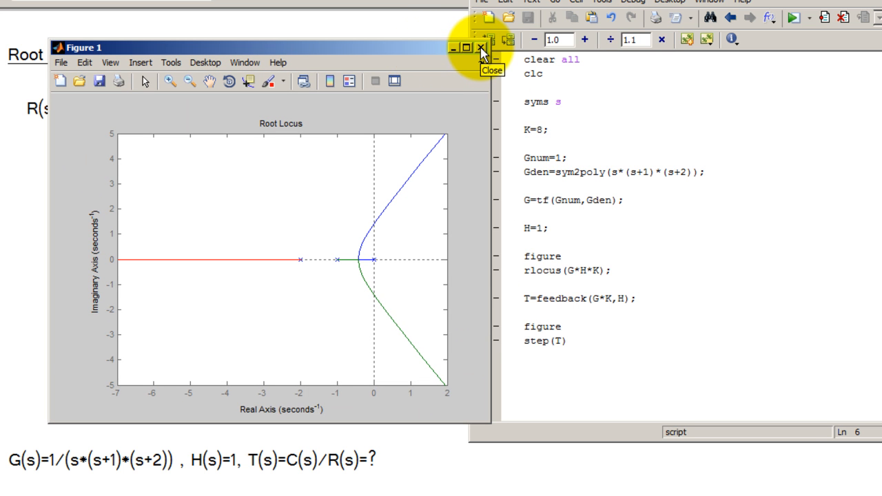
# Read the gain ≈6.03 at the locus's imaginary-axis crossing, then close the root locus figure.
pyautogui.click(481, 47)
pyautogui.write('1')
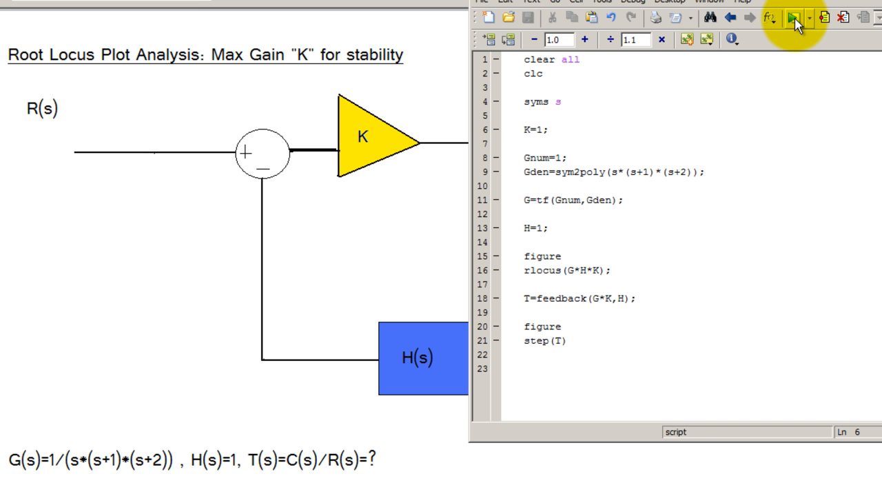
pyautogui.moveTo(490, 190)
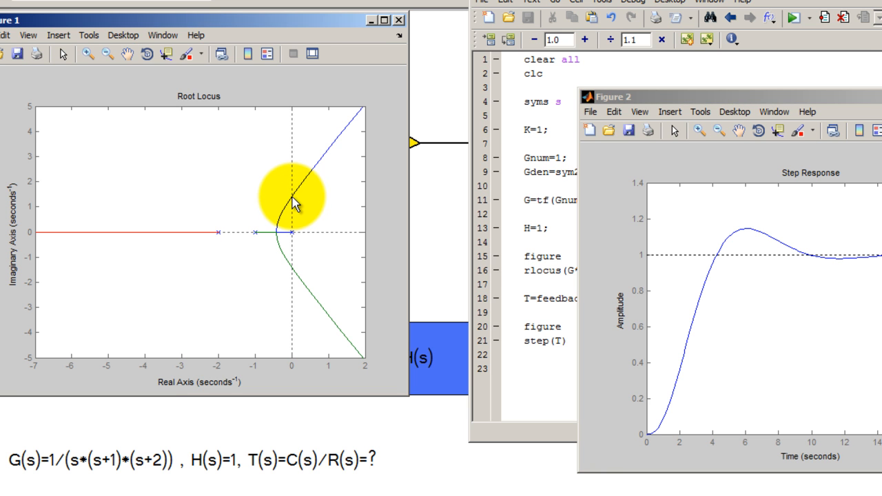
pyautogui.click(291, 196)
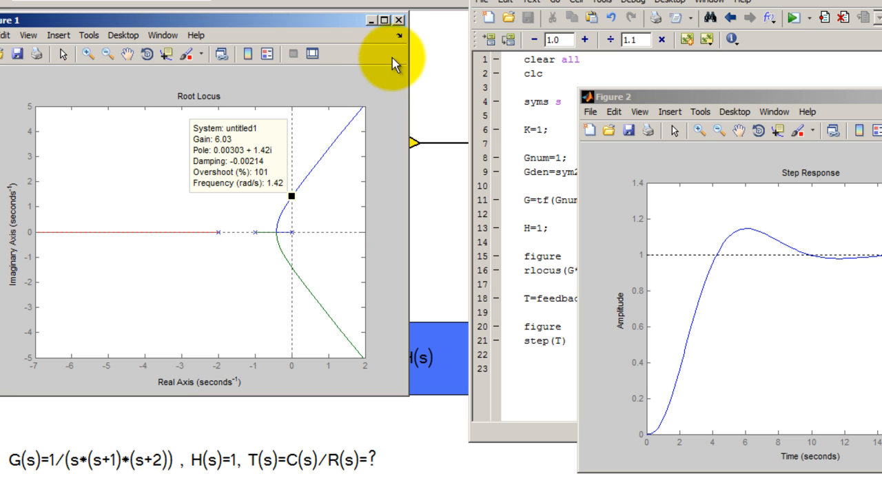
pyautogui.moveTo(268, 152)
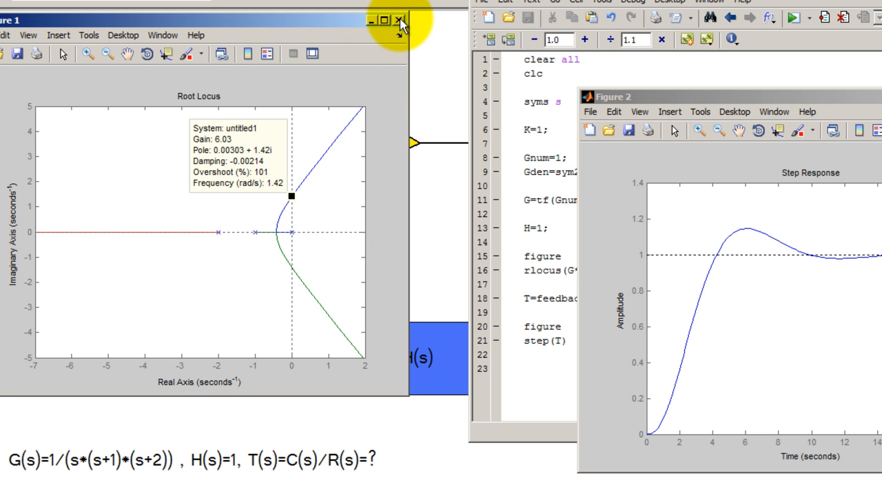
pyautogui.moveTo(403, 27)
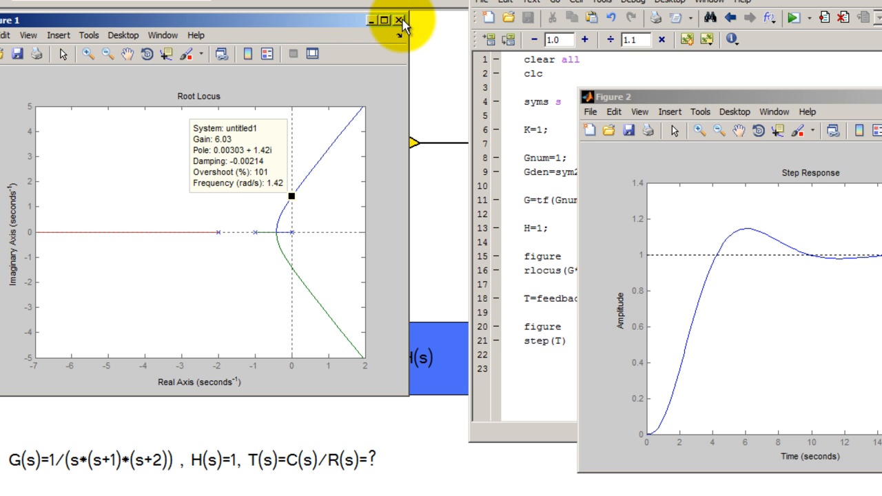
pyautogui.click(399, 19)
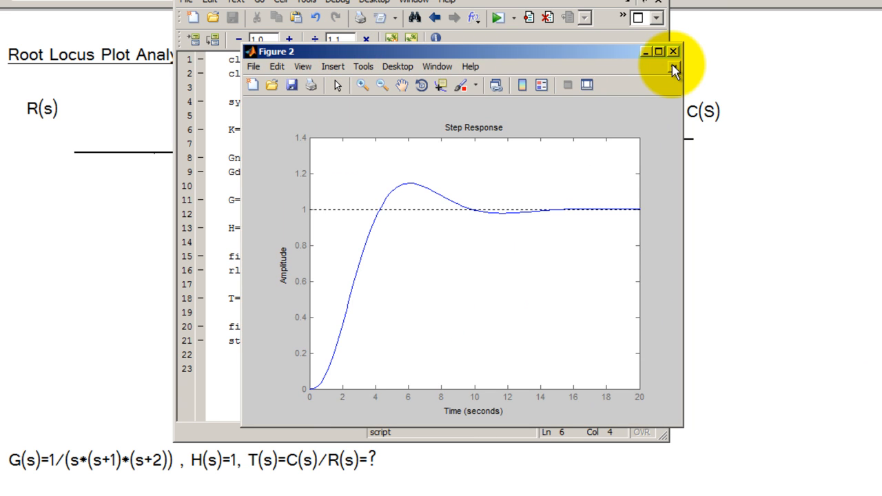
# Add a figure with rlocus(T) to the script, run it, and mark a closed-loop pole.
pyautogui.click(673, 51)
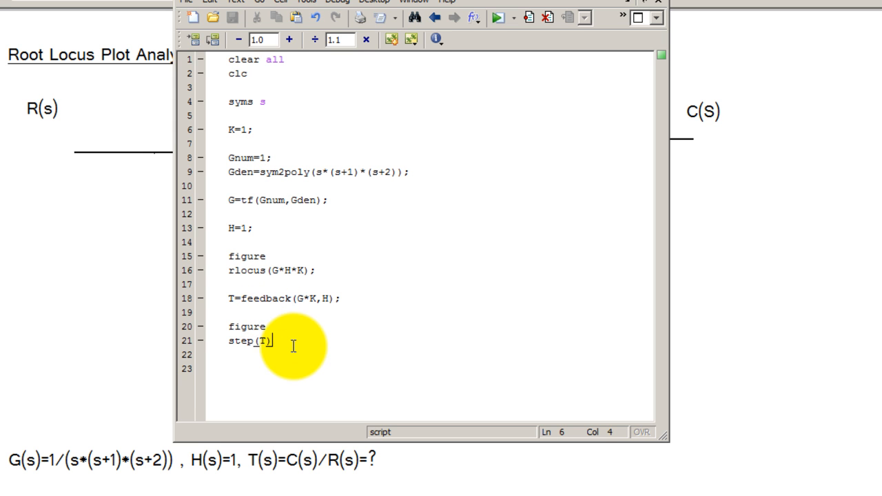
pyautogui.write('f')
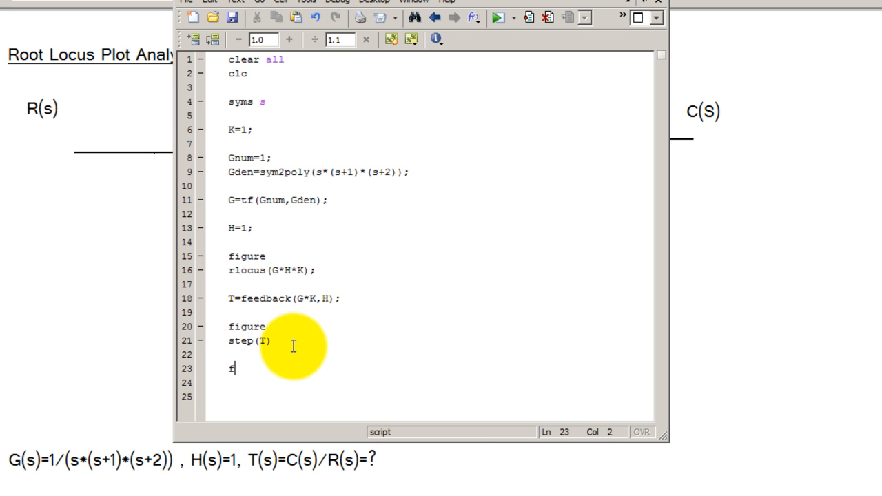
pyautogui.write('igure')
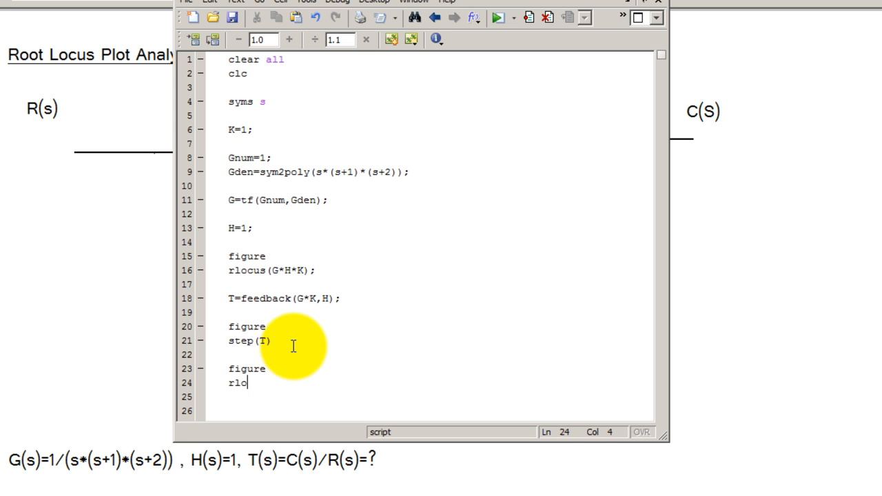
pyautogui.write('cus(T)')
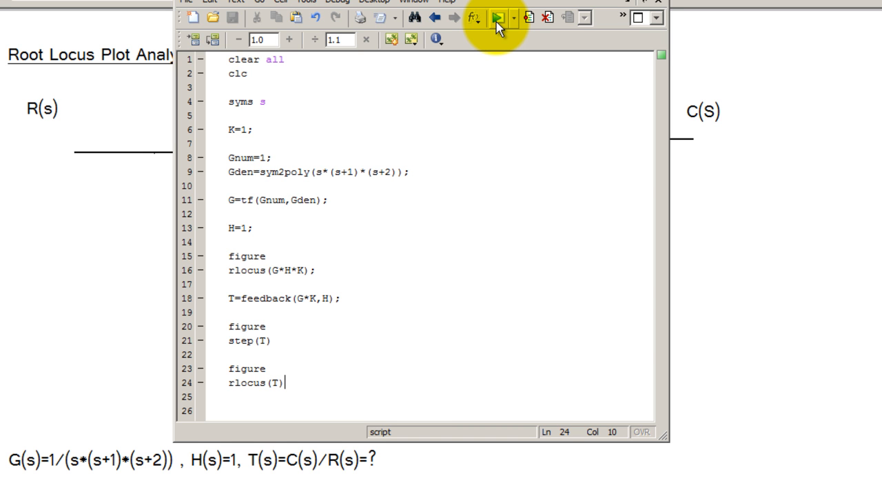
pyautogui.click(498, 16)
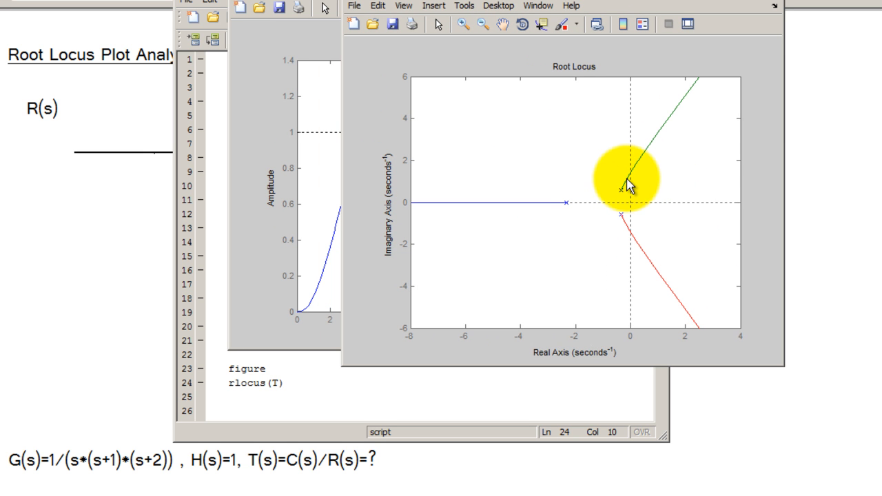
pyautogui.click(620, 182)
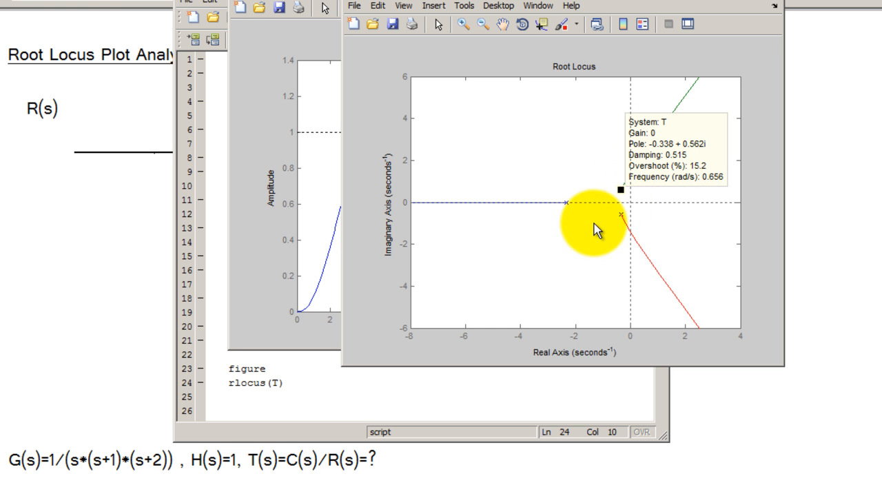
pyautogui.moveTo(661, 155)
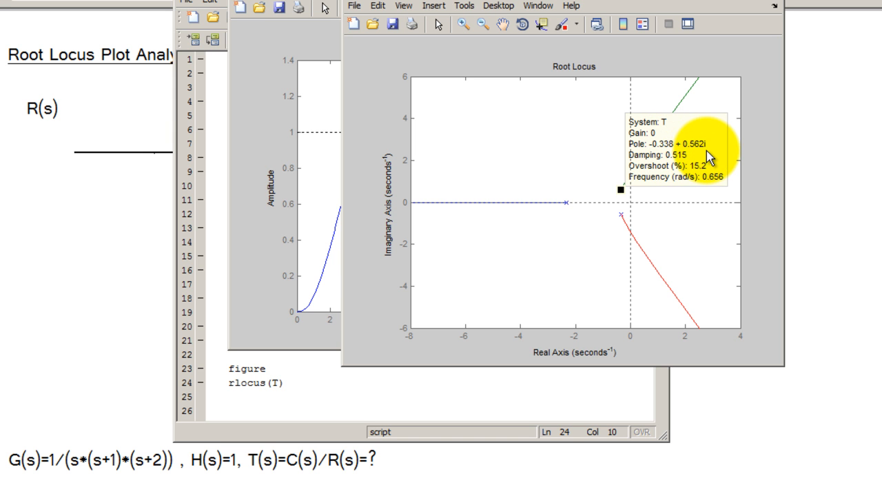
pyautogui.moveTo(633, 235)
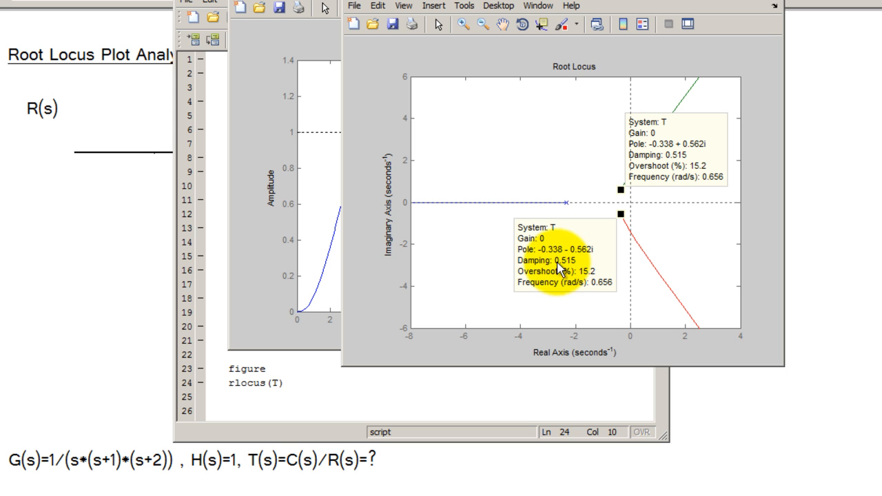
pyautogui.moveTo(572, 260)
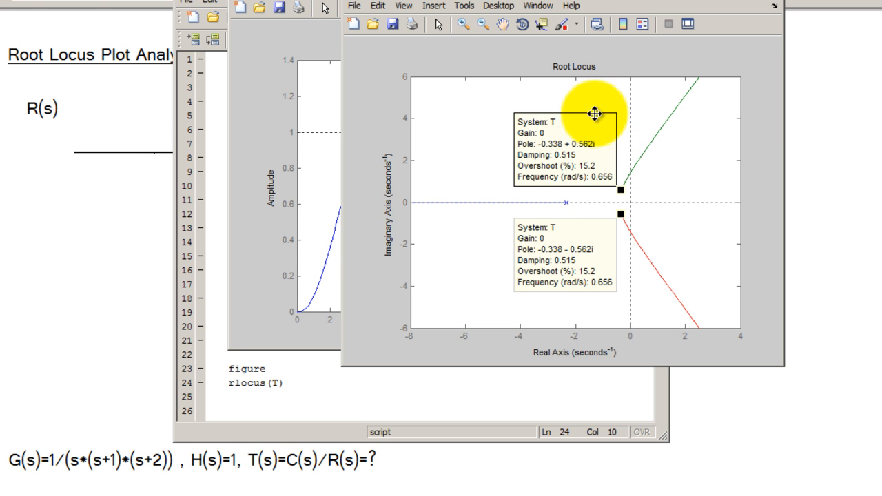
pyautogui.moveTo(641, 193)
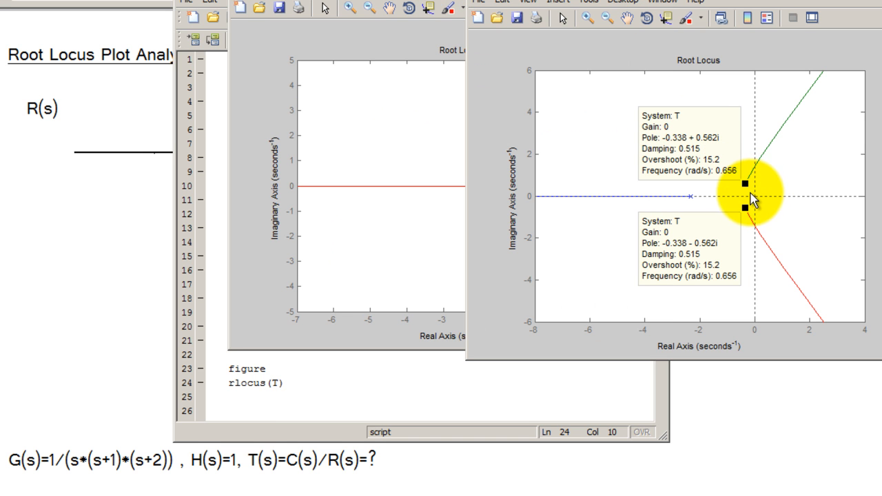
pyautogui.moveTo(751, 182)
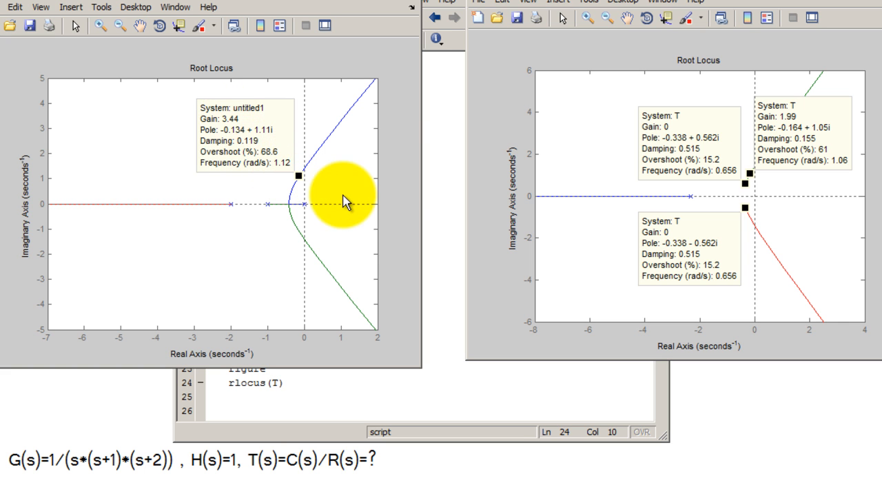
pyautogui.moveTo(232, 127)
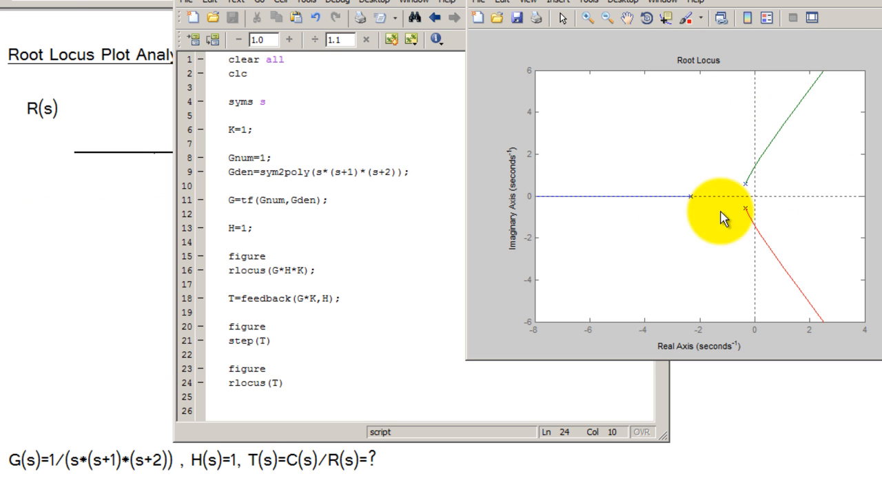
pyautogui.moveTo(751, 182)
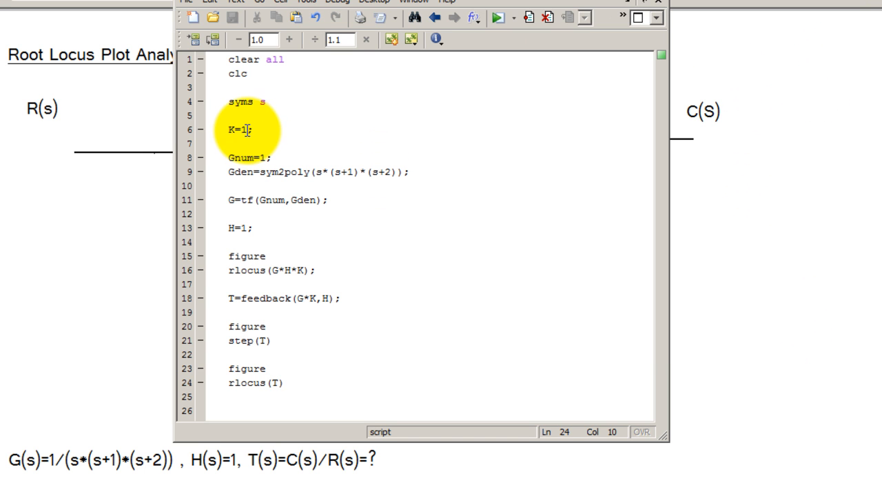
# Set K=3.44, rerun the script, and bring the step response figure forward.
pyautogui.write('3.44')
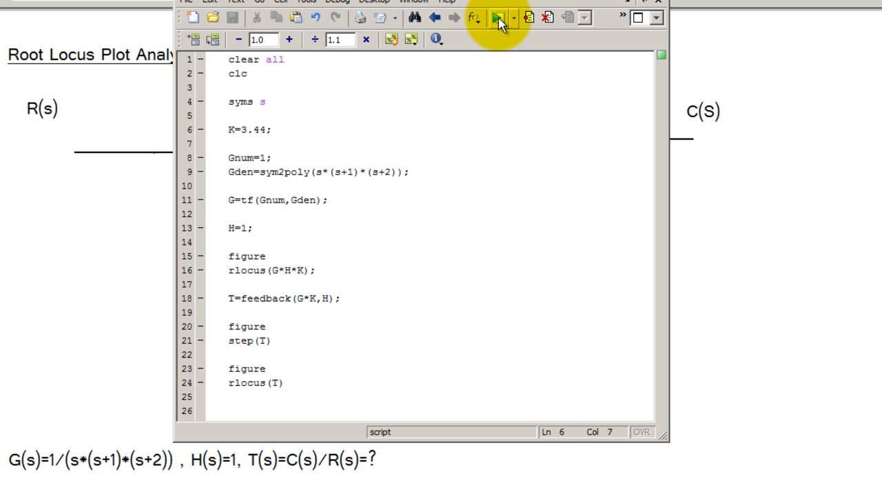
pyautogui.click(268, 129)
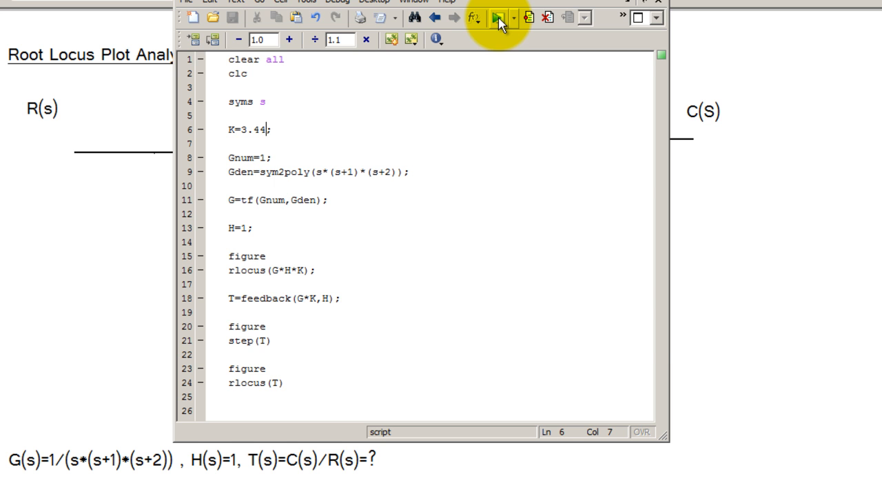
pyautogui.click(497, 17)
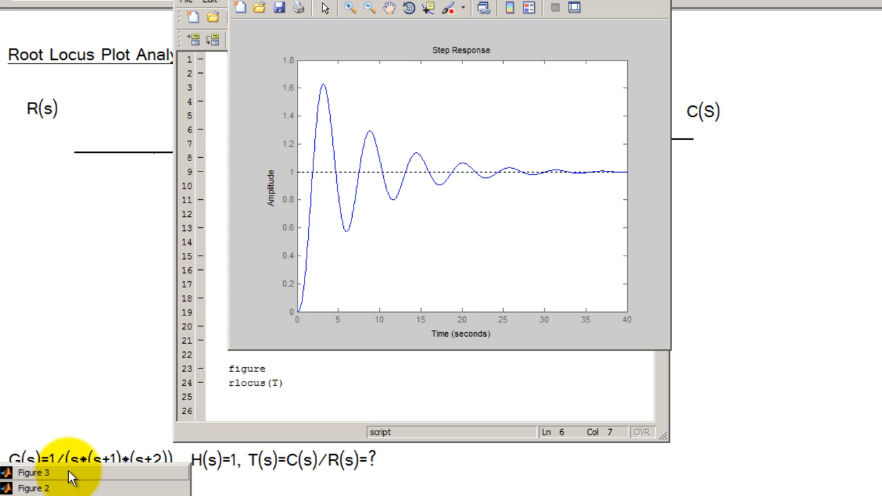
pyautogui.click(33, 472)
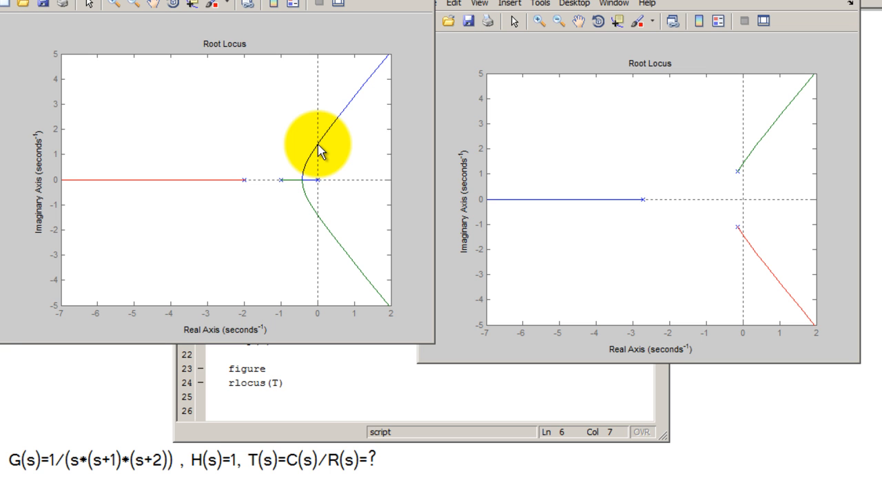
# Mark both imaginary-axis crossings of the locus, reading gains 1.75 and 1.91.
pyautogui.click(317, 146)
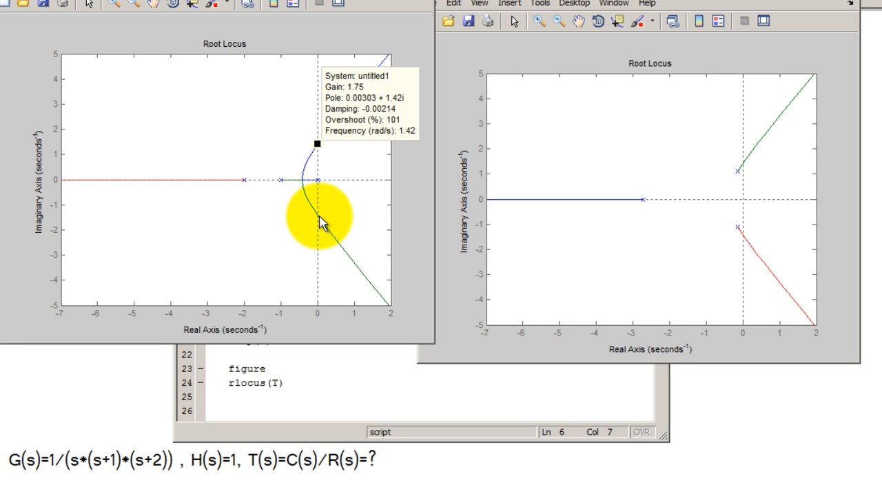
pyautogui.click(316, 215)
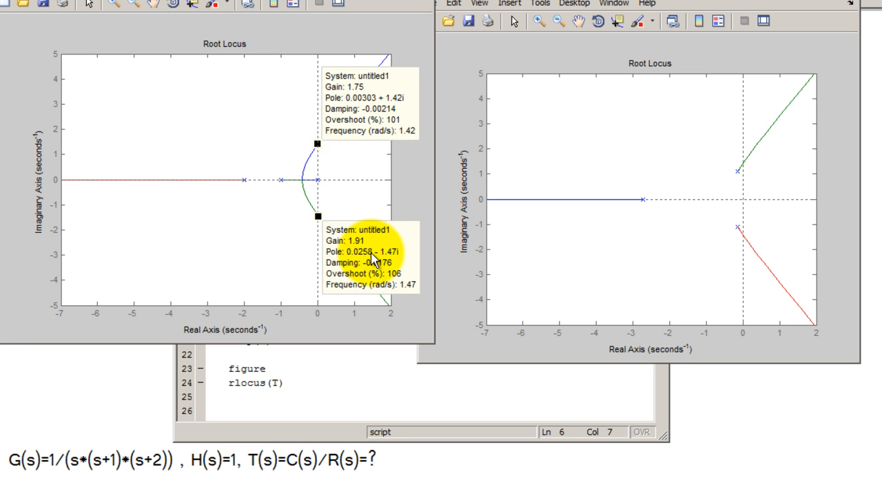
pyautogui.moveTo(352, 251)
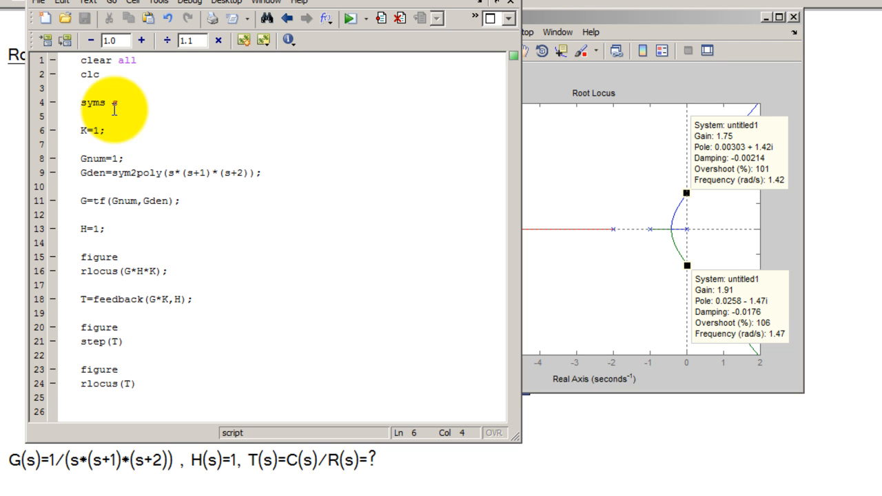
pyautogui.moveTo(350, 20)
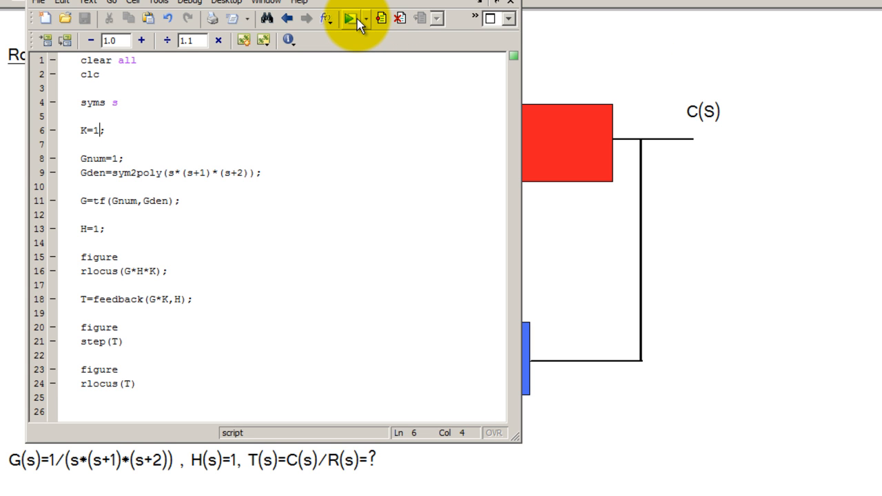
# Rerun with K=1 and drag data tips onto both axis crossings at gains 6.1 and 5.81.
pyautogui.click(350, 19)
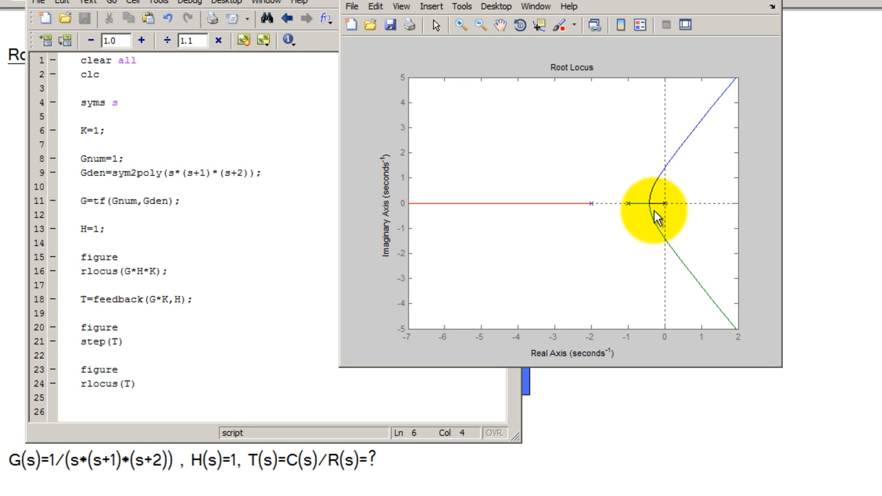
pyautogui.moveTo(668, 174)
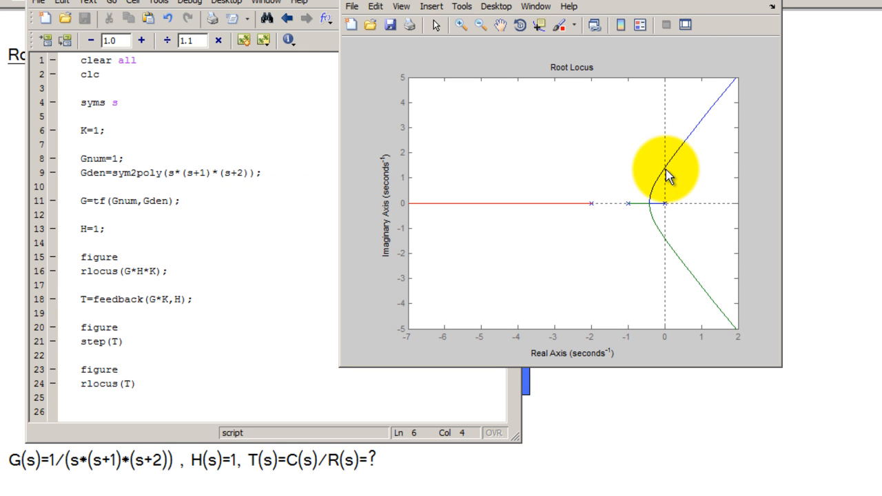
pyautogui.click(664, 168)
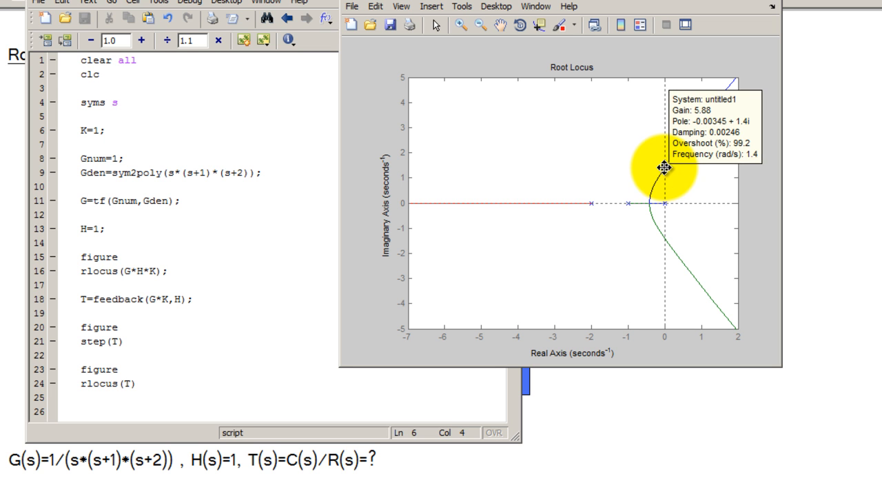
pyautogui.moveTo(664, 168); pyautogui.dragTo(664, 241)
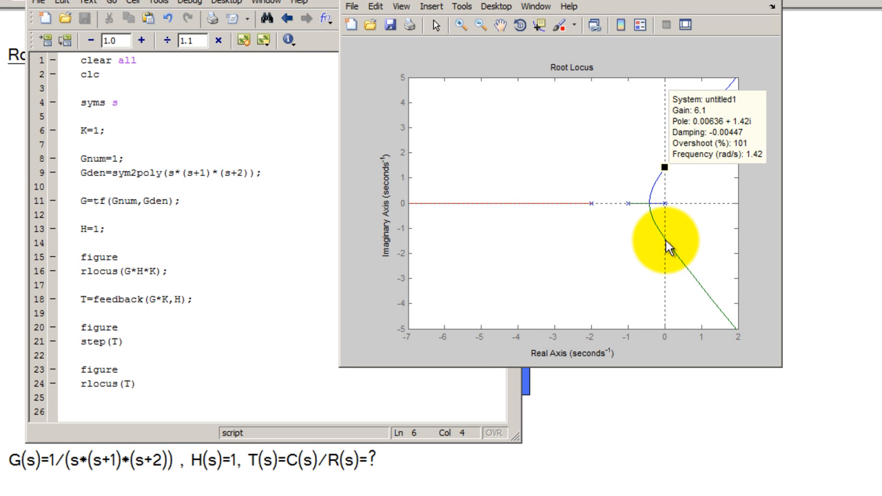
pyautogui.click(664, 240)
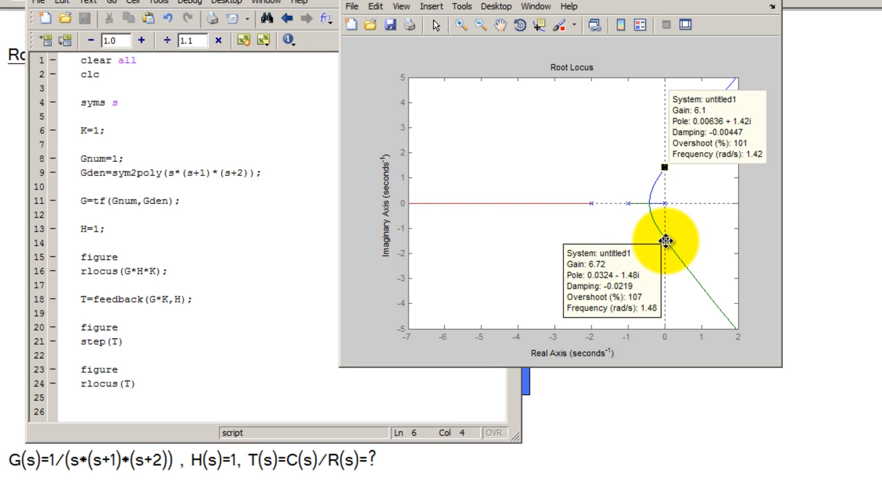
pyautogui.moveTo(666, 241); pyautogui.dragTo(664, 240)
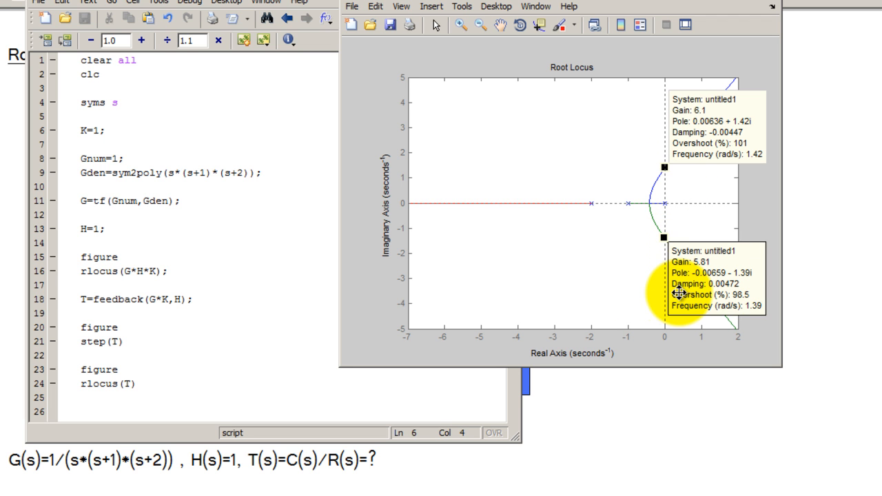
pyautogui.moveTo(682, 298)
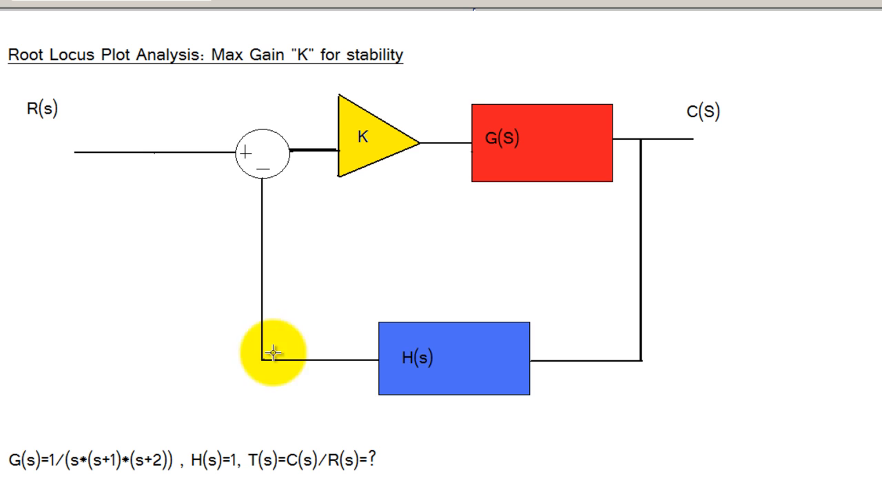
pyautogui.moveTo(12, 441)
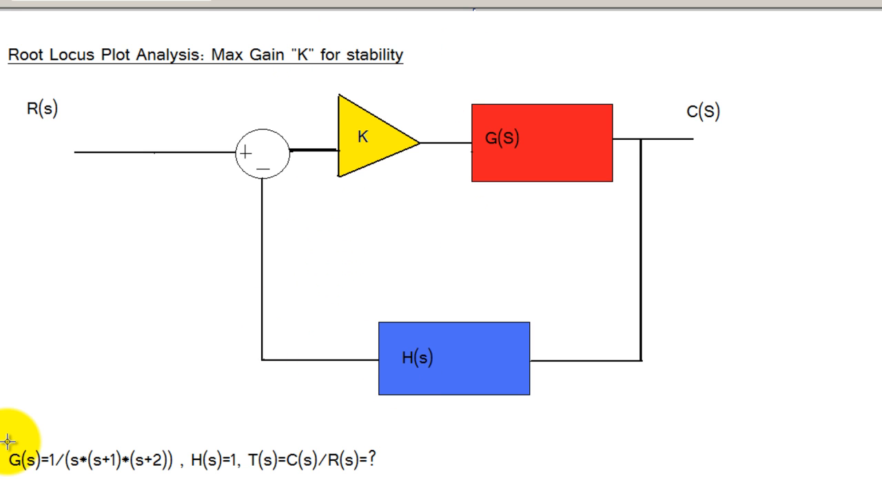
pyautogui.moveTo(180, 474)
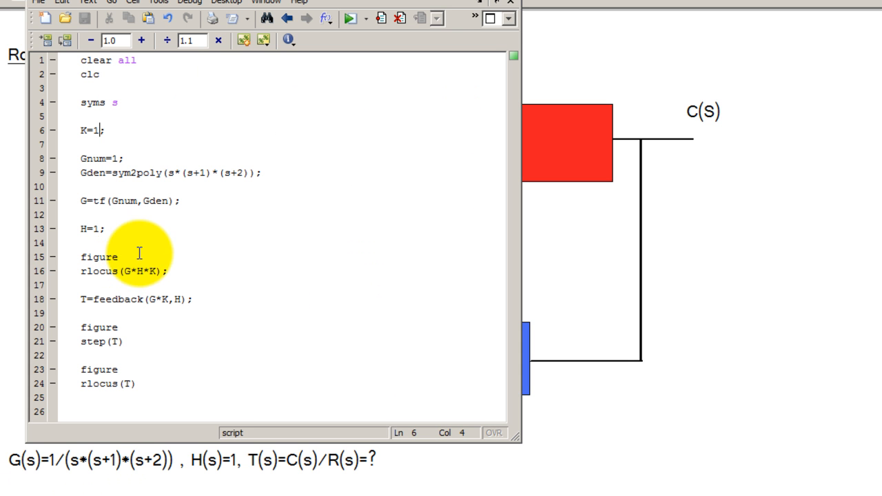
pyautogui.moveTo(234, 170)
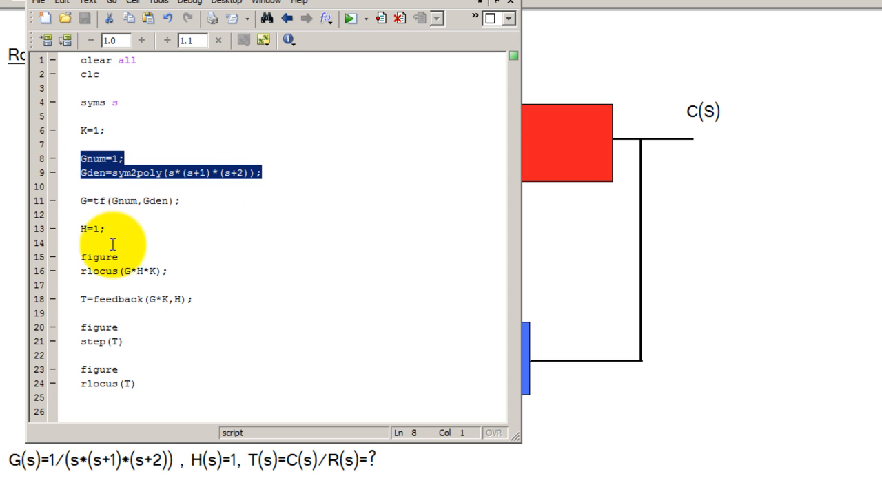
# Select the H=1 line in the editor script.
pyautogui.doubleClick(90, 229)
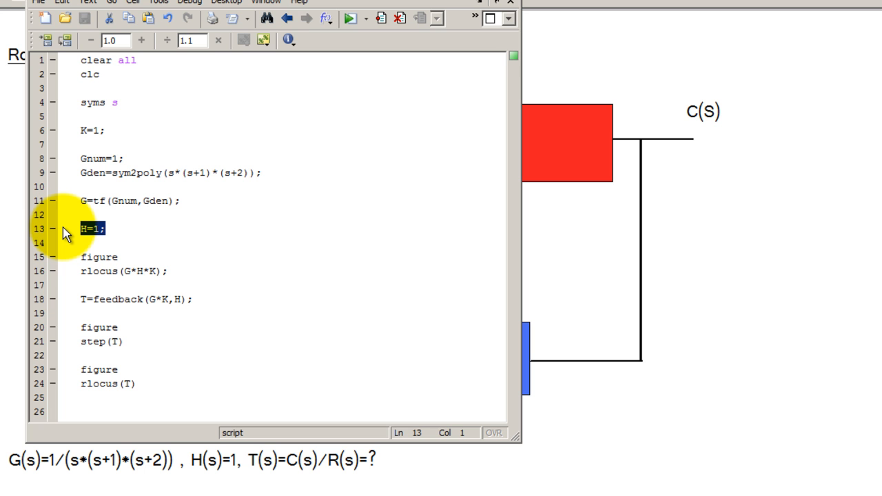